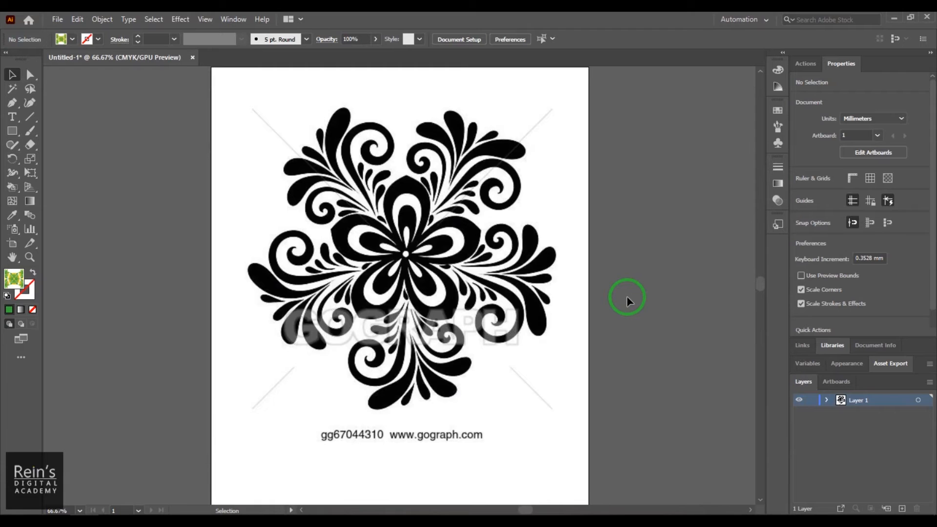
mouse_move(628, 316)
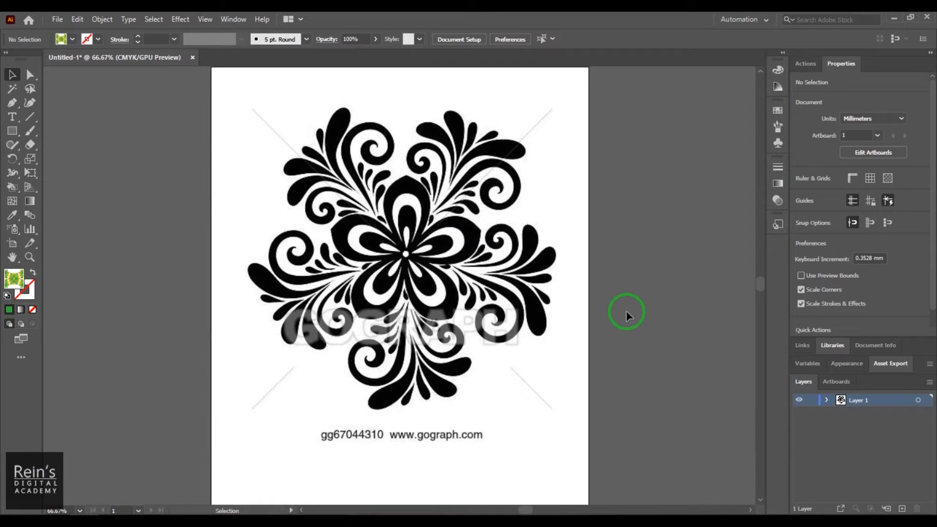
mouse_move(73, 148)
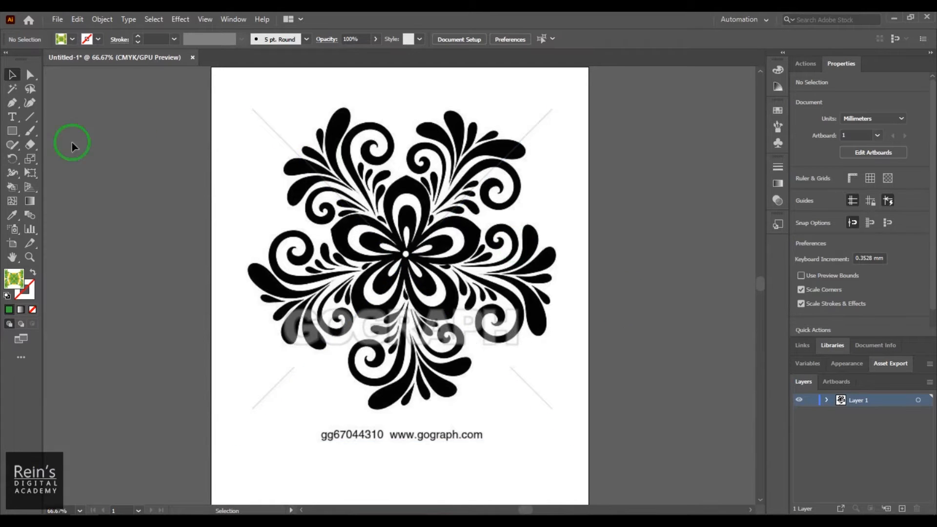
Select the placed floral image and nudge it into a centred position on the artboard.
click(13, 186)
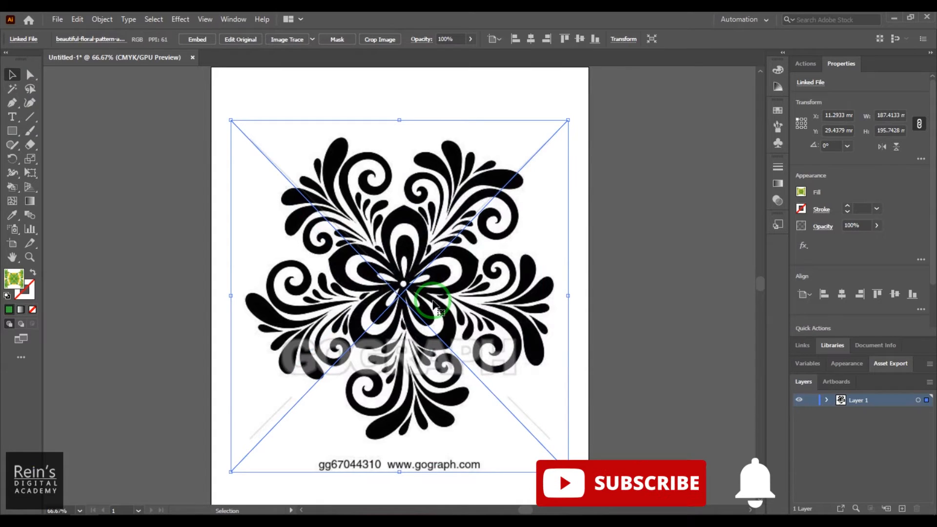
mouse_move(749, 266)
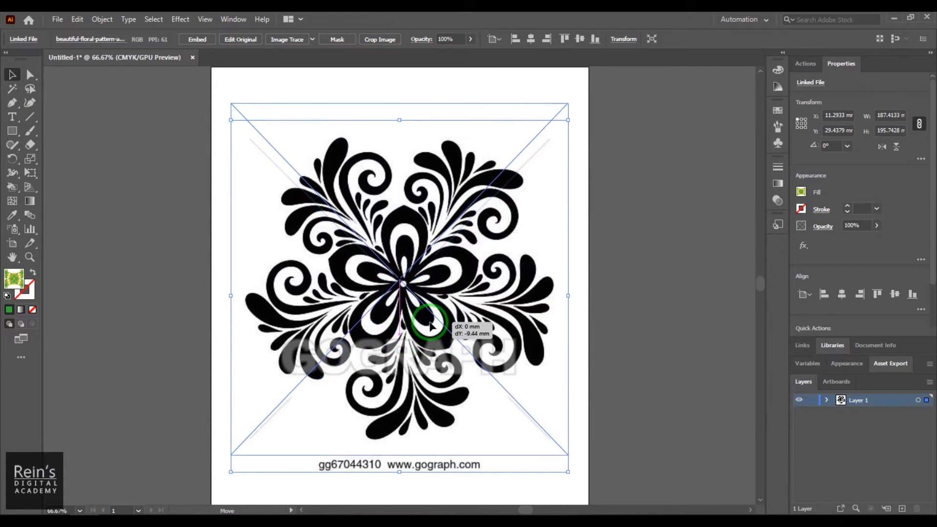
drag(428, 324, 429, 319)
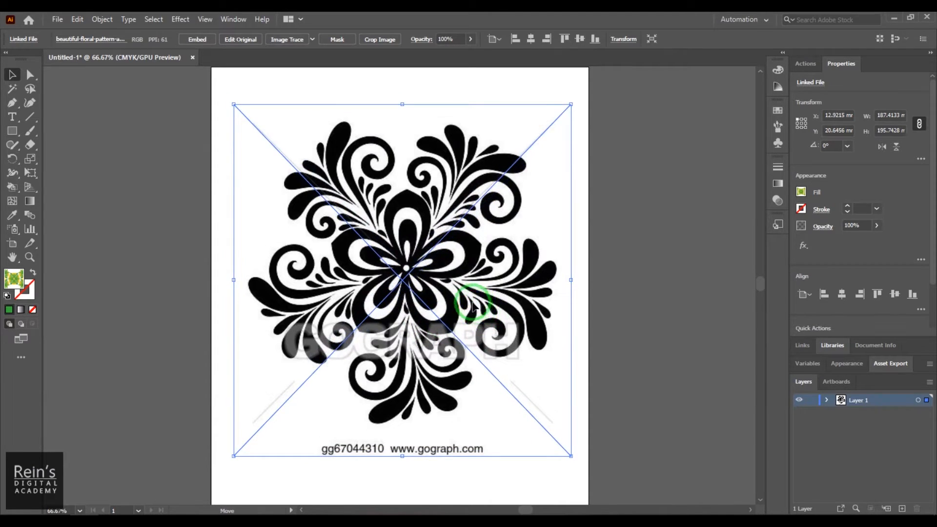
drag(475, 305, 472, 296)
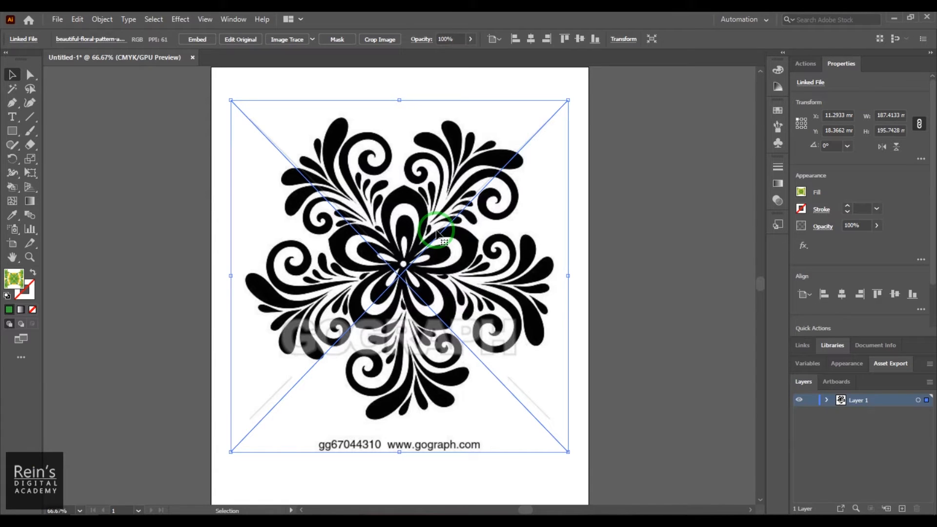
mouse_move(419, 254)
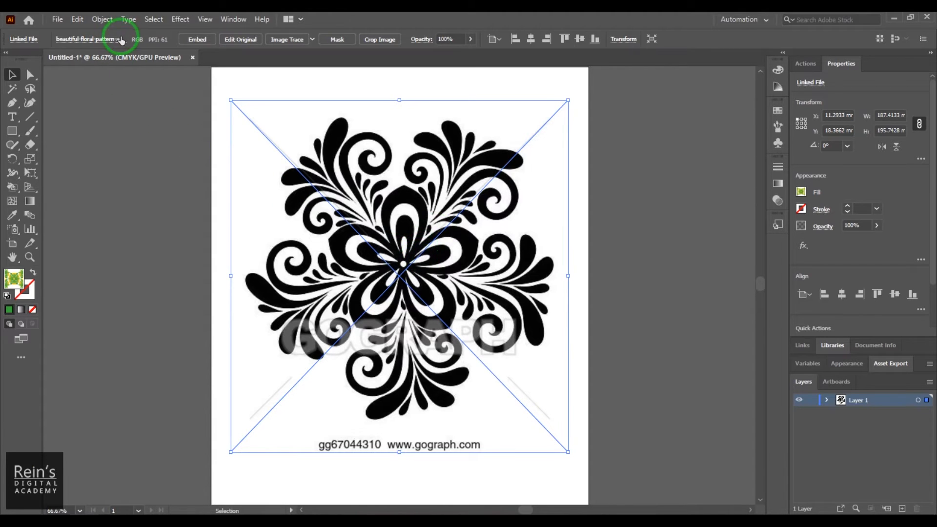
Trace the black floral image into expanded vector paths via Object > Image Trace > Make and Expand.
click(102, 19)
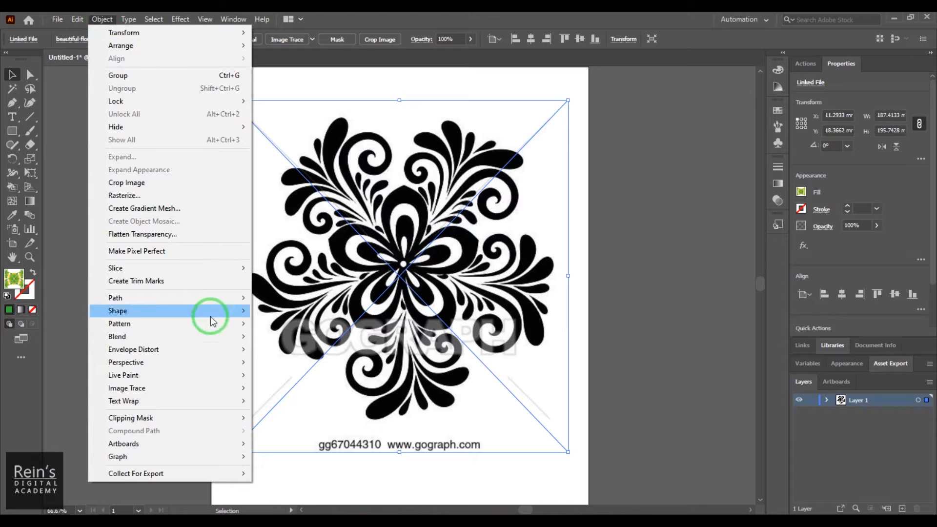
mouse_move(126, 388)
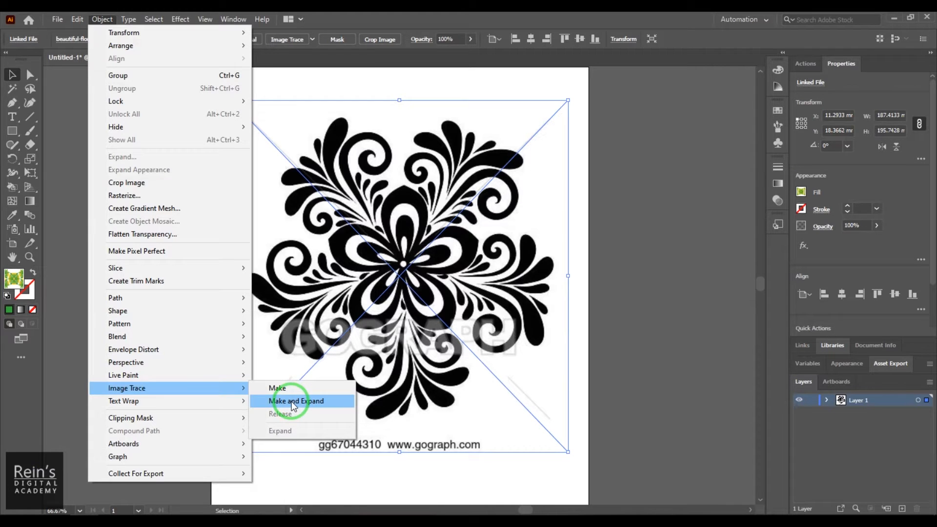
click(296, 402)
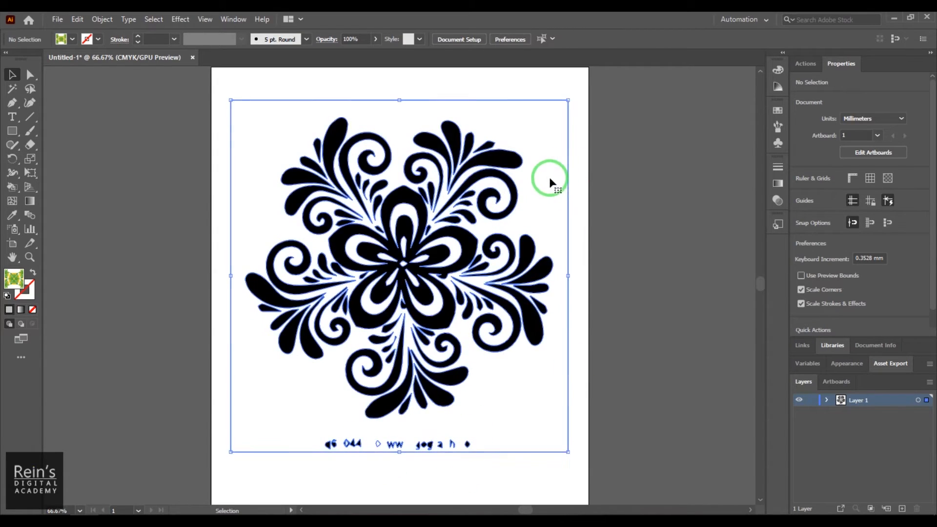
Ungroup the traced artwork, discard the watermark fragments and regroup the flower shapes.
click(399, 269)
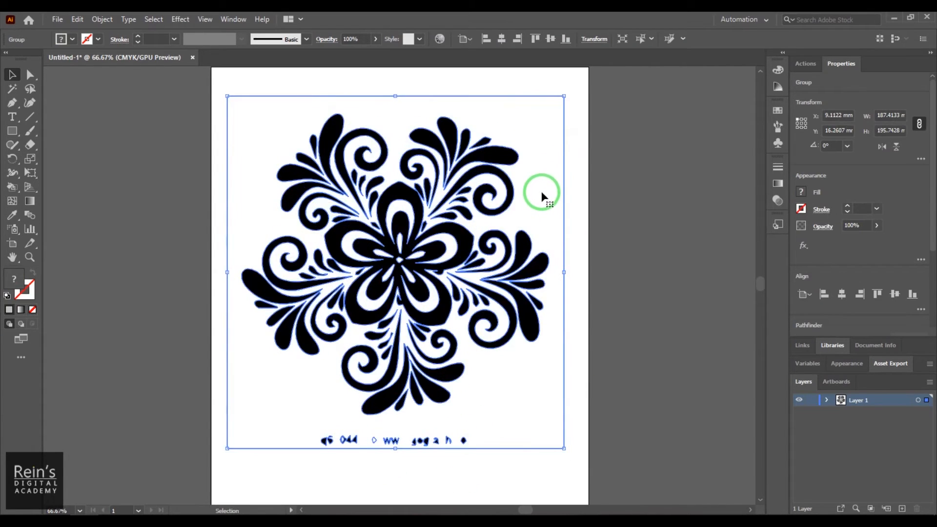
right_click(543, 197)
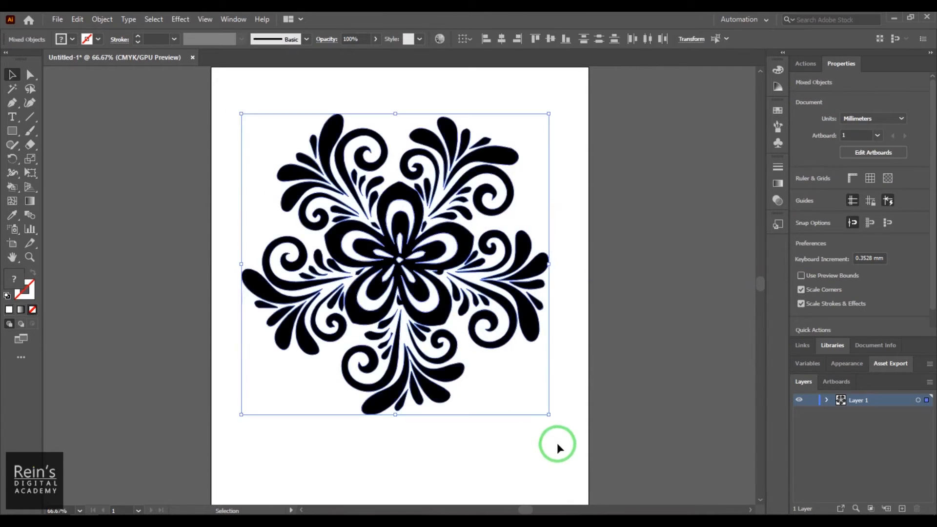
right_click(395, 263)
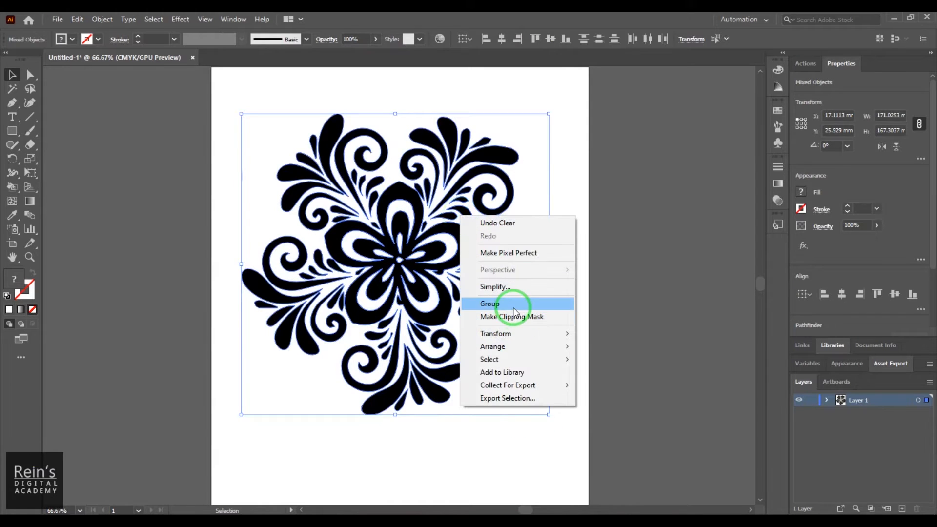
click(489, 304)
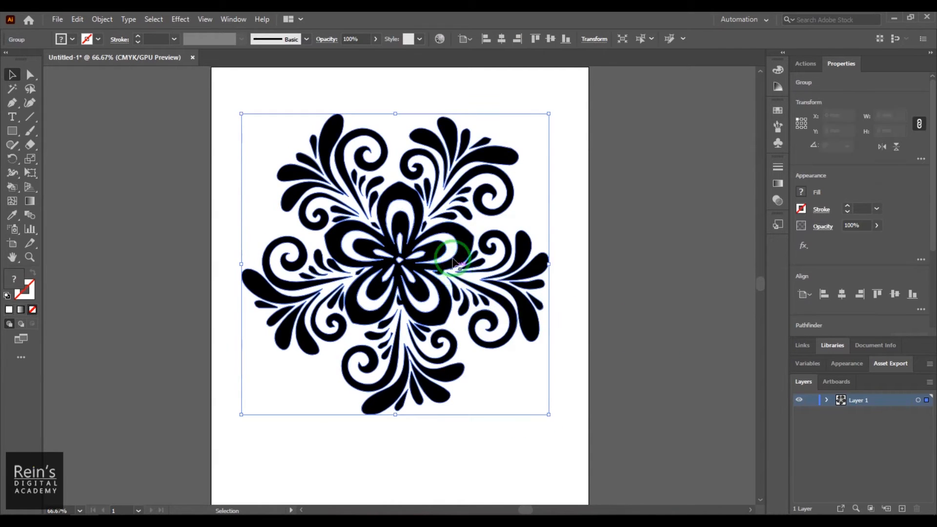
Drag and scale the flower group so it sits enlarged near the artboard centre.
drag(454, 263, 395, 245)
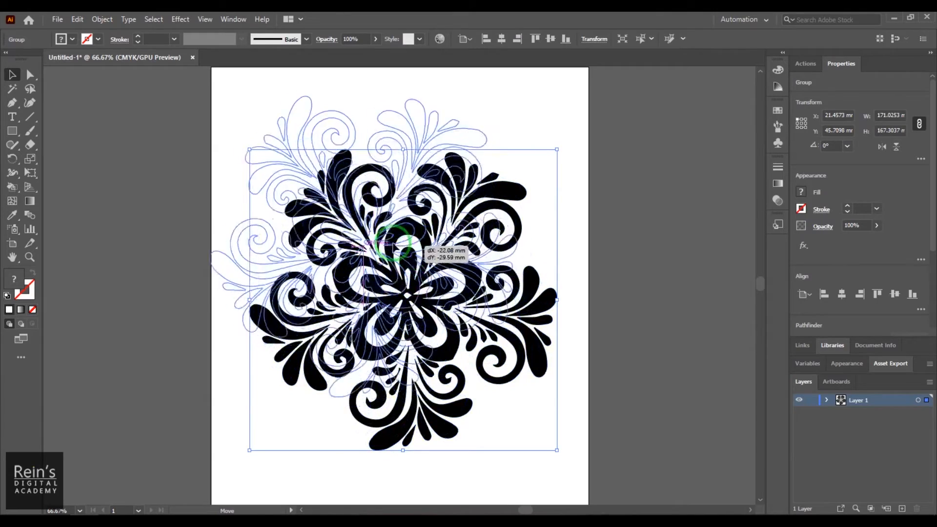
drag(395, 245, 428, 209)
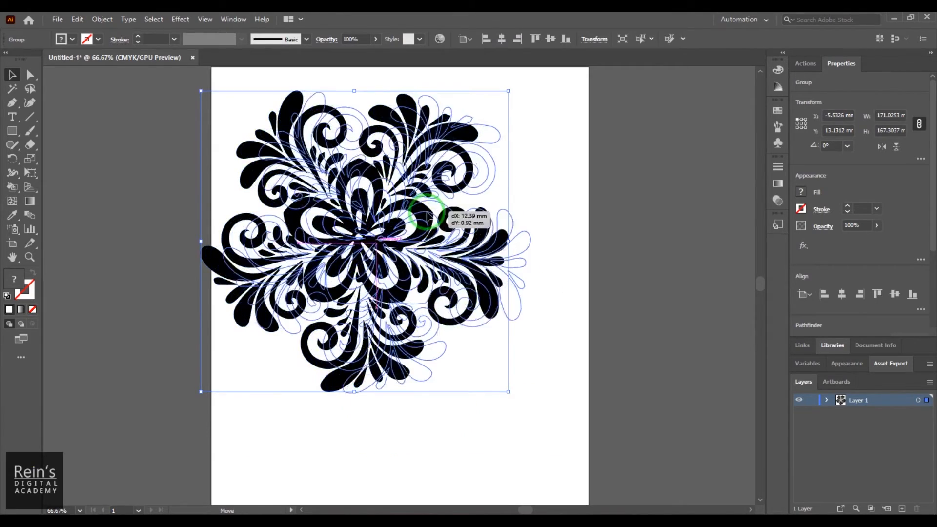
drag(428, 215, 526, 385)
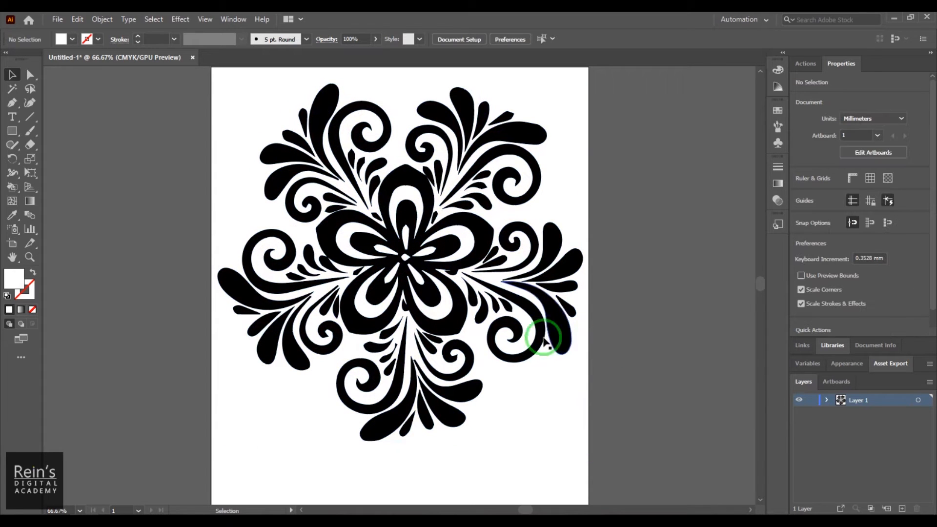
Switch from the Shape Builder to the Live Paint Bucket tool (K) for colouring regions.
click(13, 187)
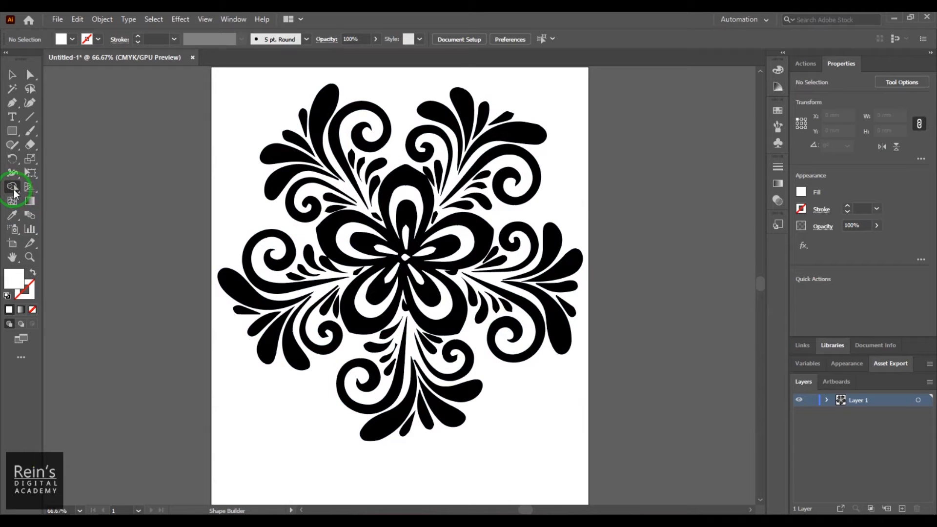
click(13, 187)
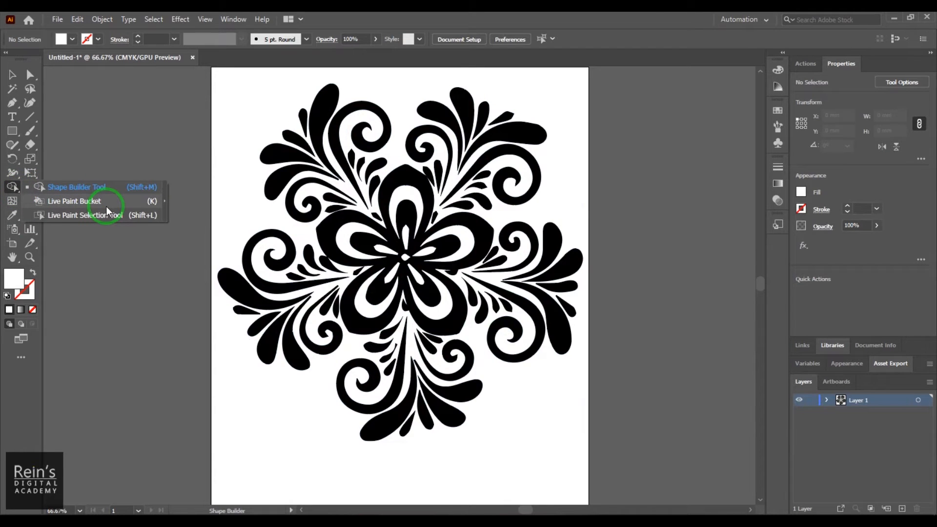
click(74, 200)
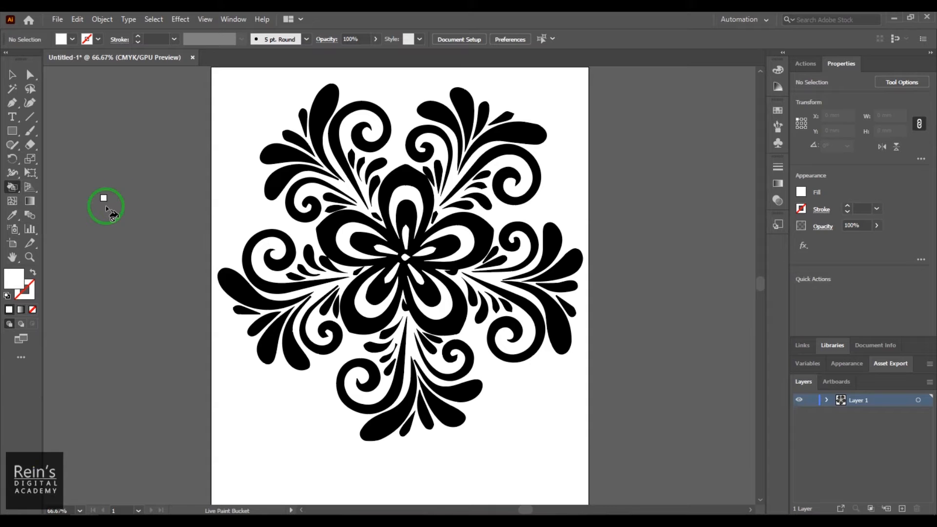
mouse_move(286, 158)
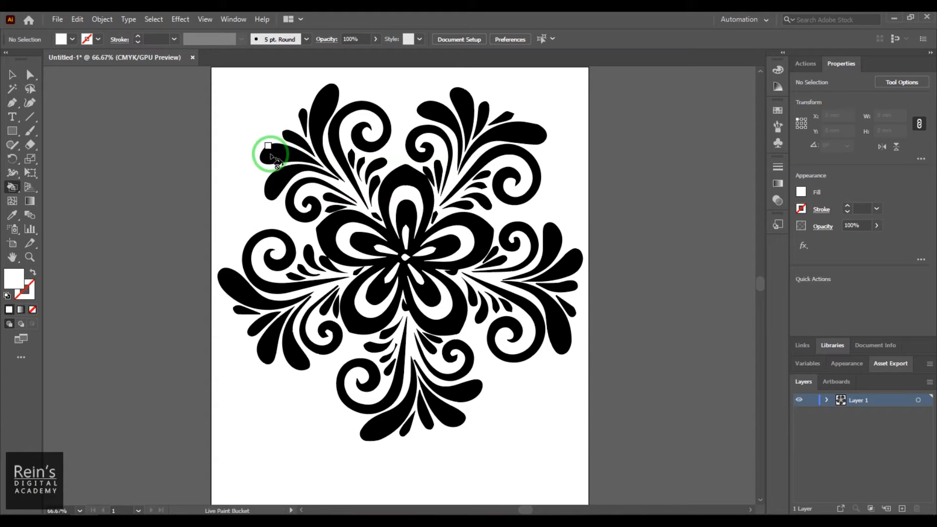
mouse_move(437, 116)
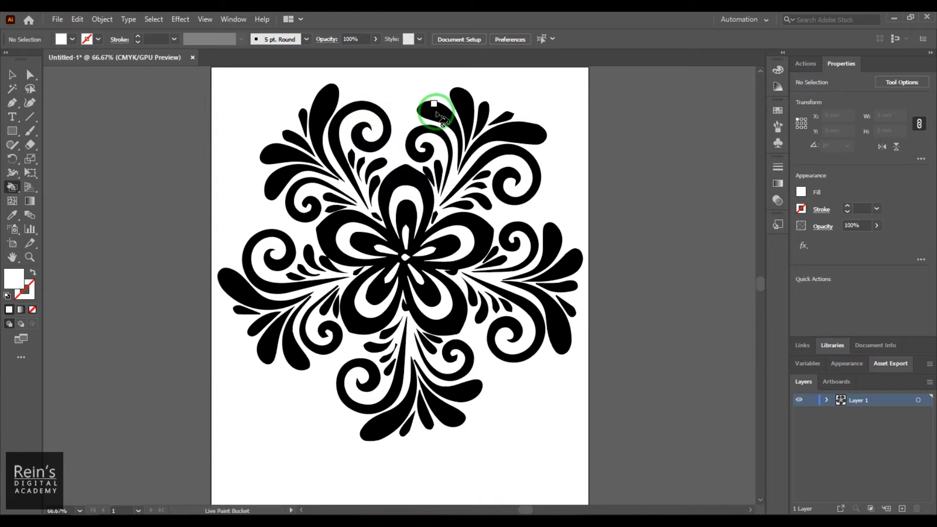
mouse_move(186, 141)
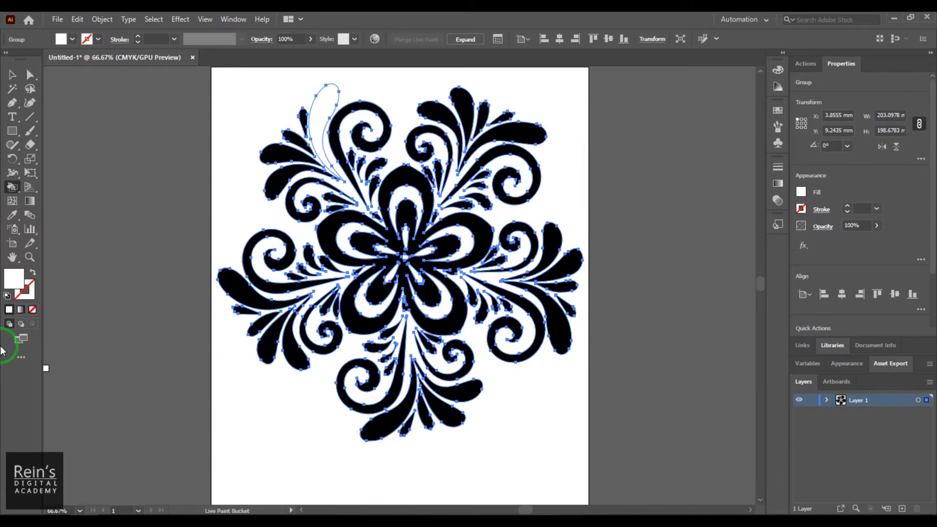
mouse_move(14, 275)
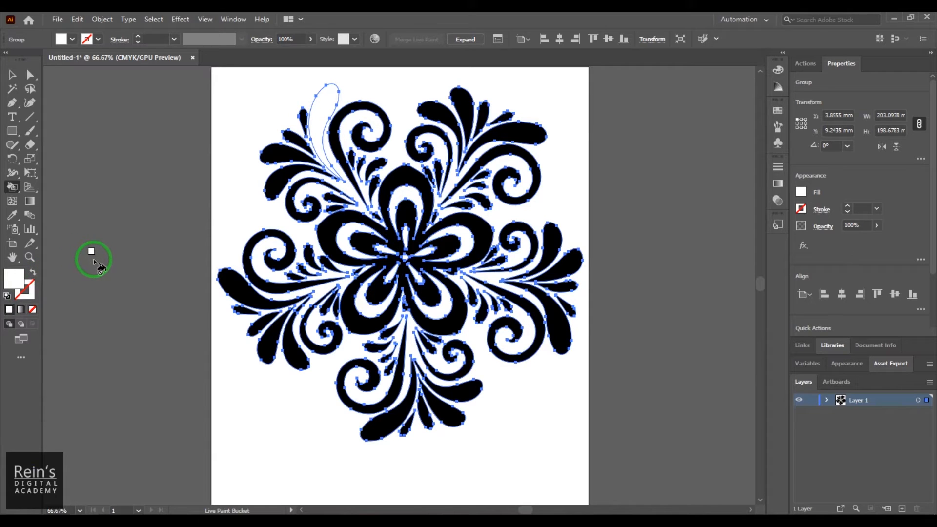
Choose the green leaf pattern swatch in the Swatches panel as the paint fill.
click(778, 114)
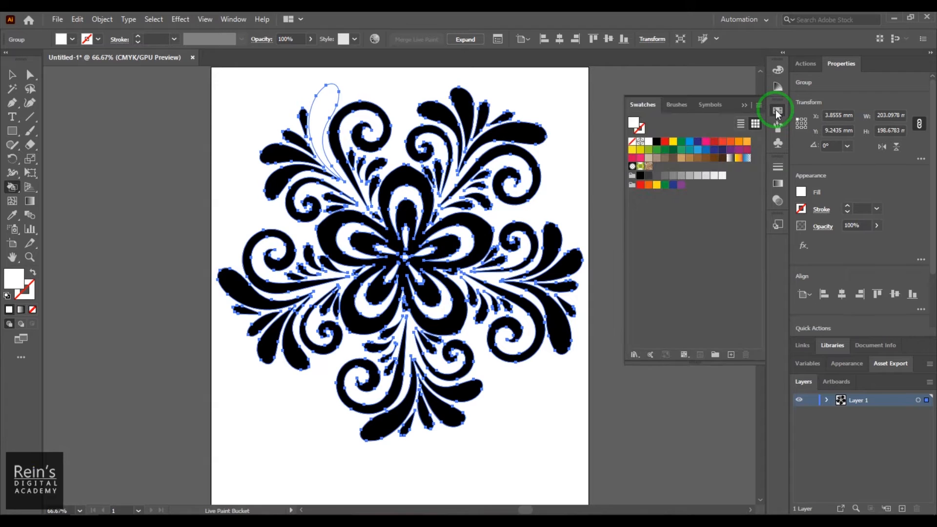
mouse_move(778, 114)
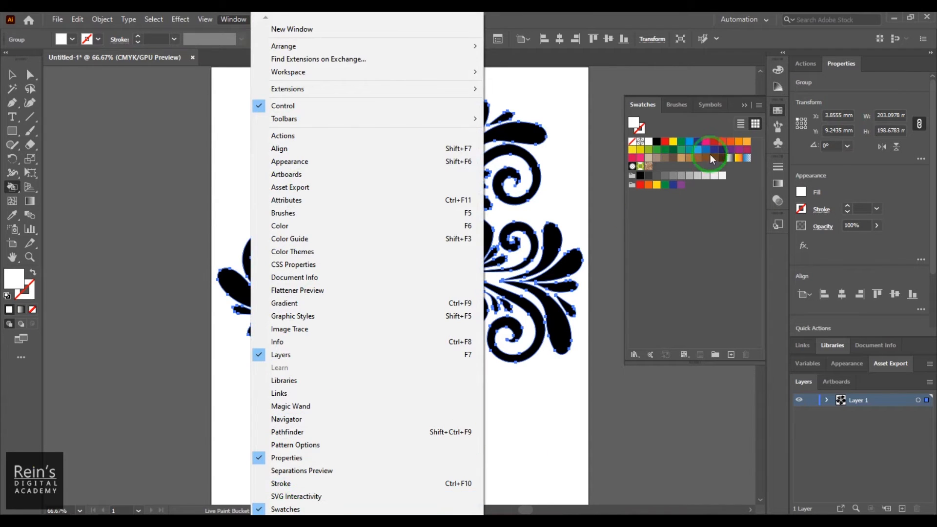
click(234, 20)
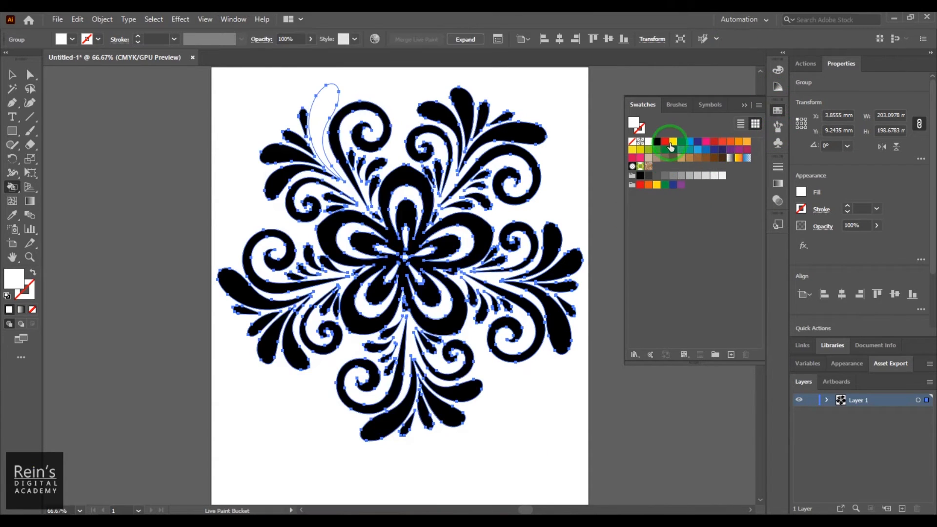
click(714, 142)
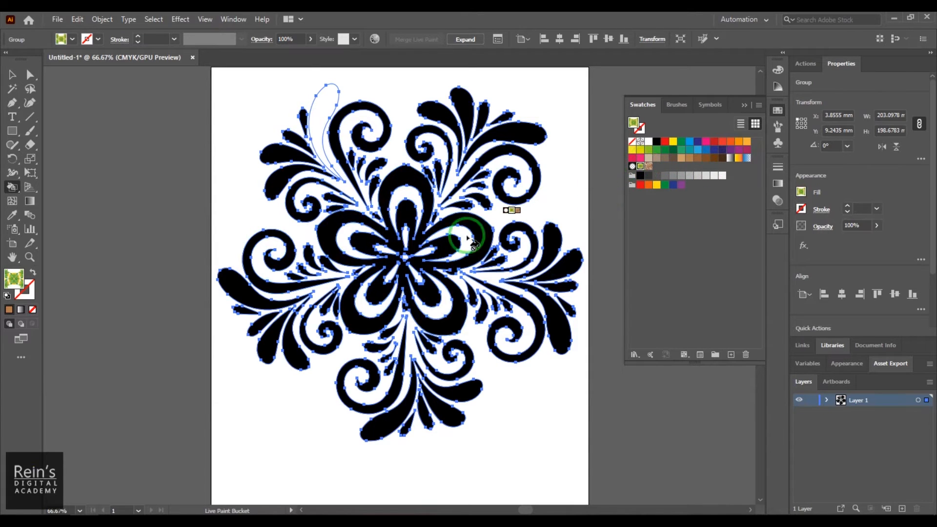
mouse_move(248, 230)
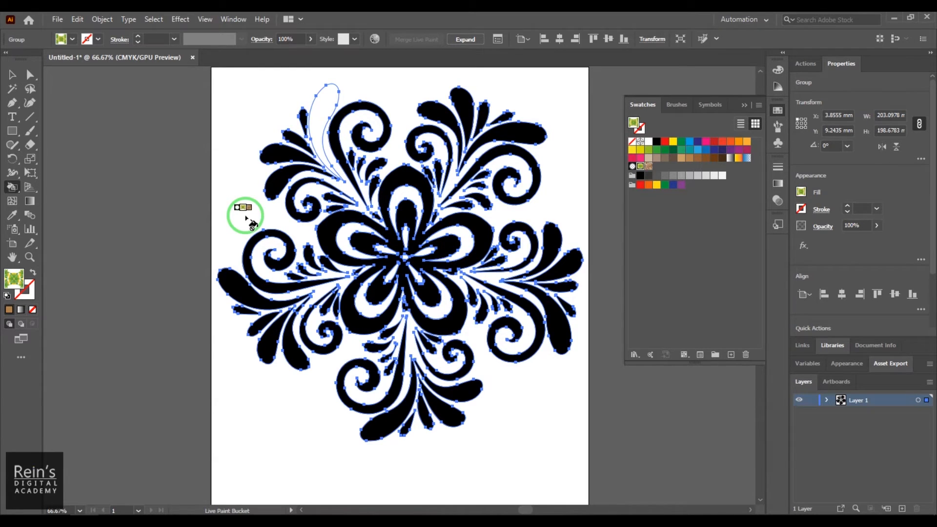
mouse_move(269, 215)
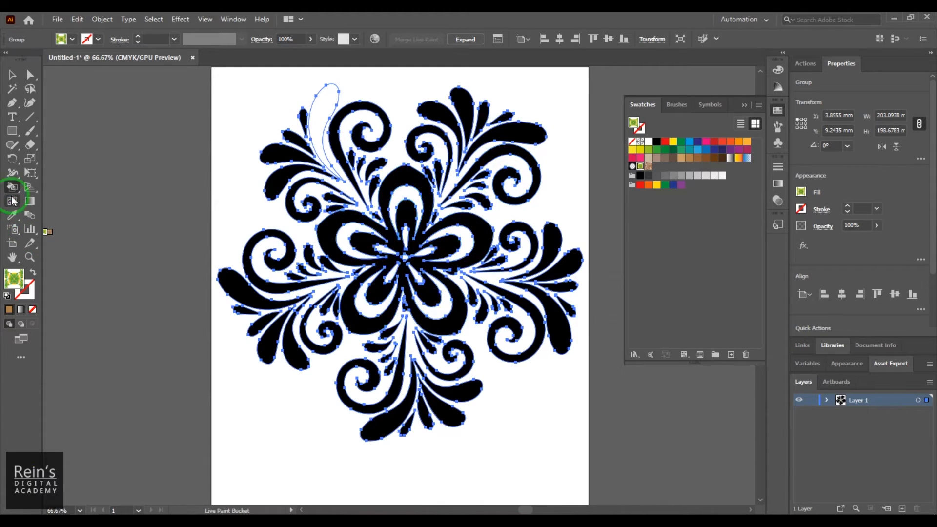
Set the Live Paint Bucket highlight colour to Magenta with a thinner 2 pt width.
double_click(11, 187)
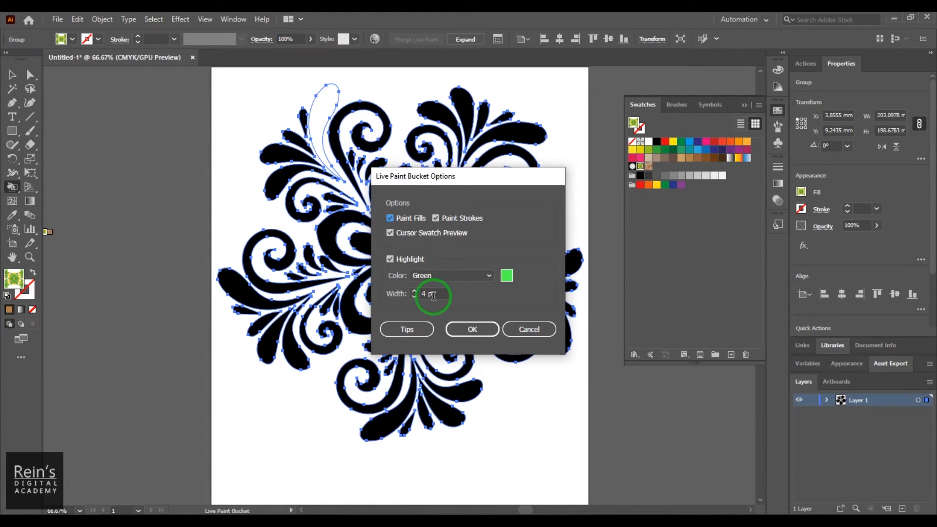
click(488, 275)
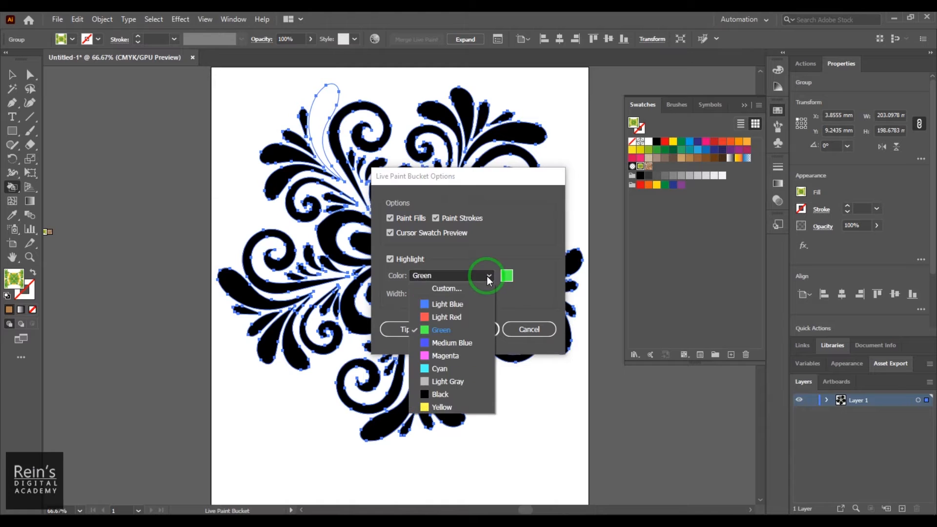
click(445, 356)
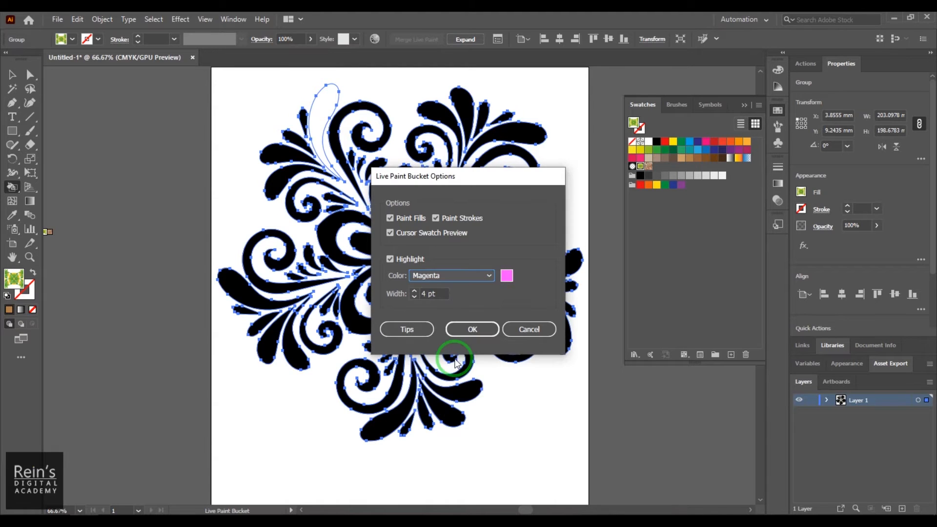
click(433, 293)
text(2)
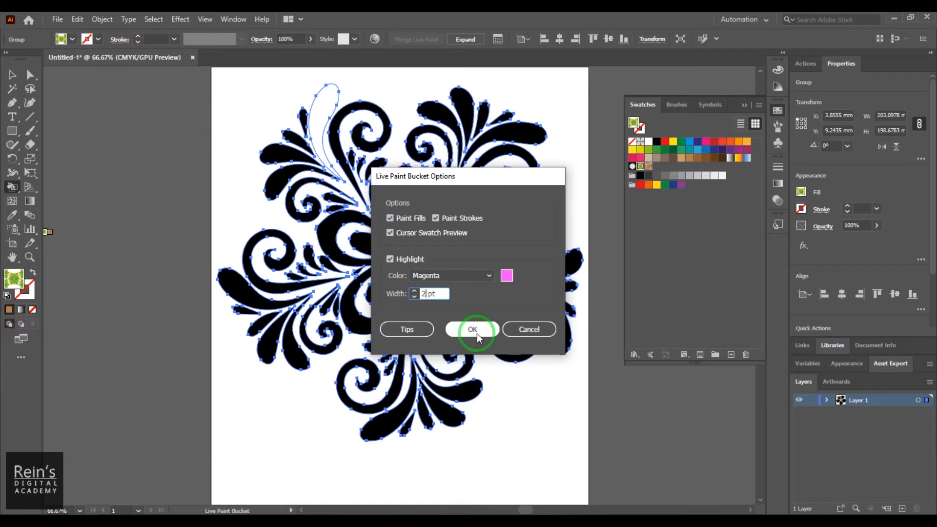
click(472, 329)
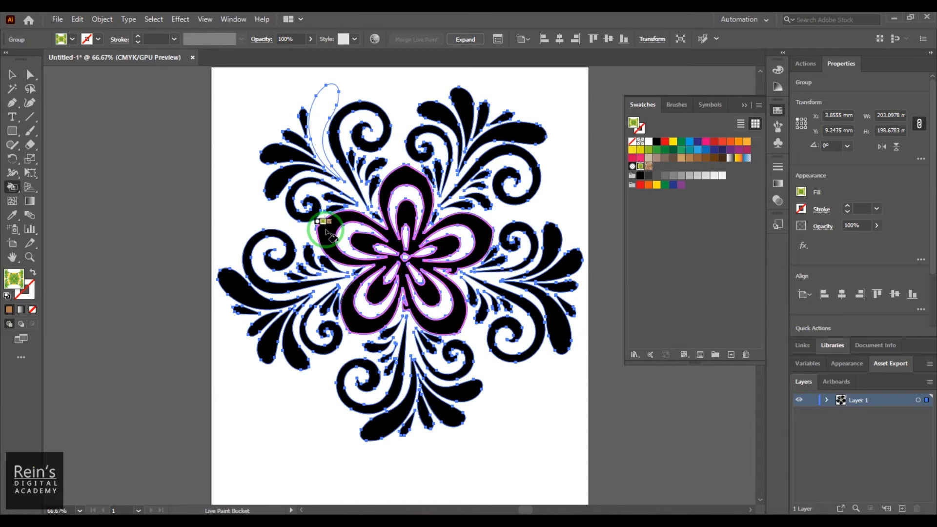
Fill the central flower with the leaf pattern, then solid yellow, and select the whole artwork.
click(332, 233)
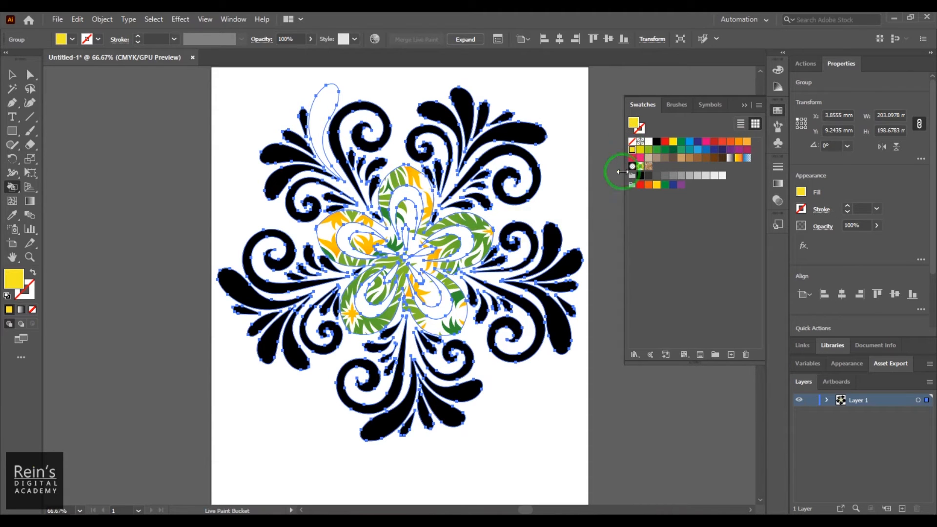
click(472, 229)
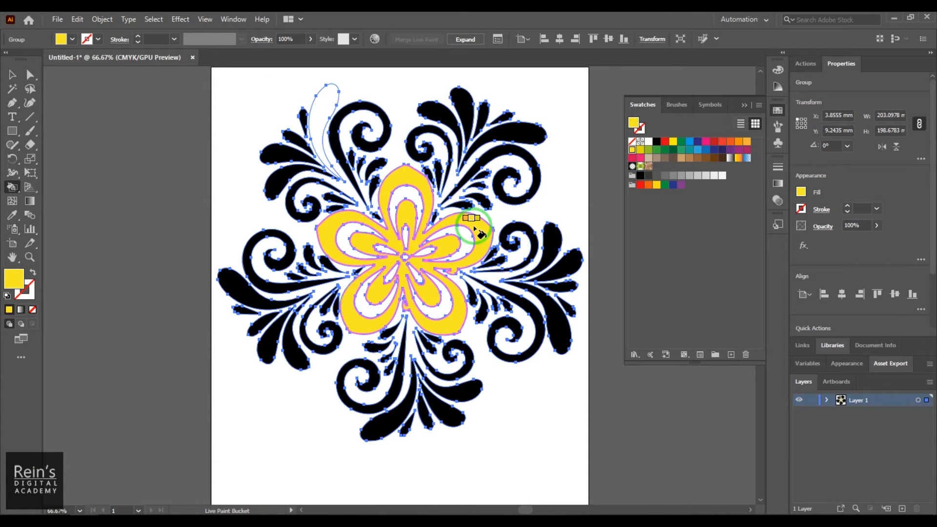
mouse_move(436, 230)
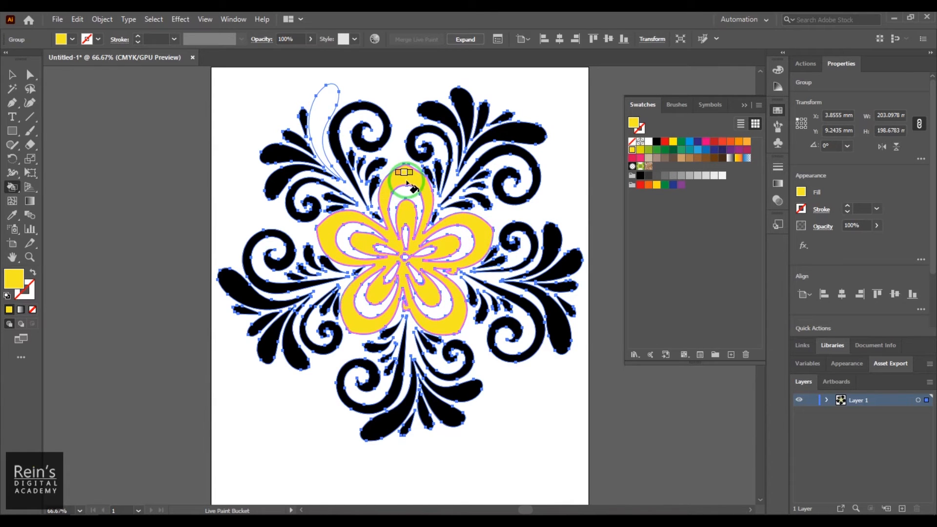
click(397, 216)
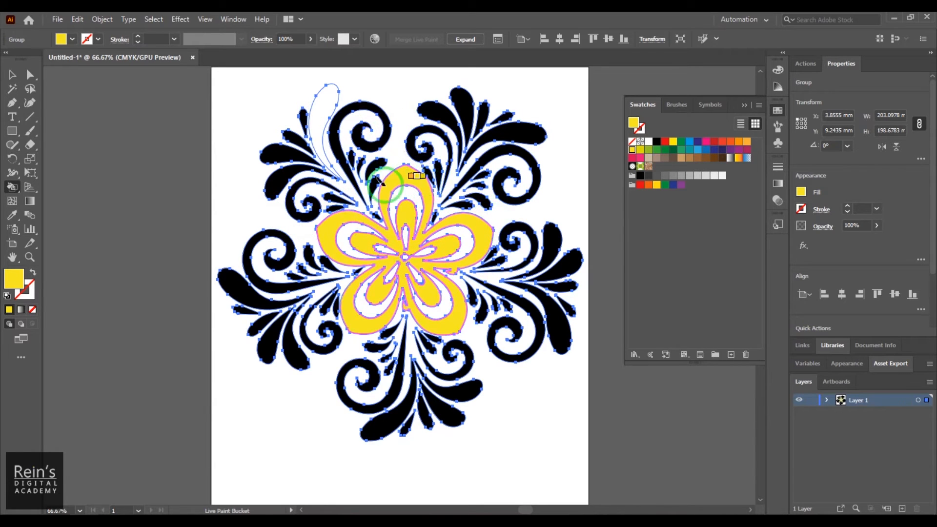
click(12, 74)
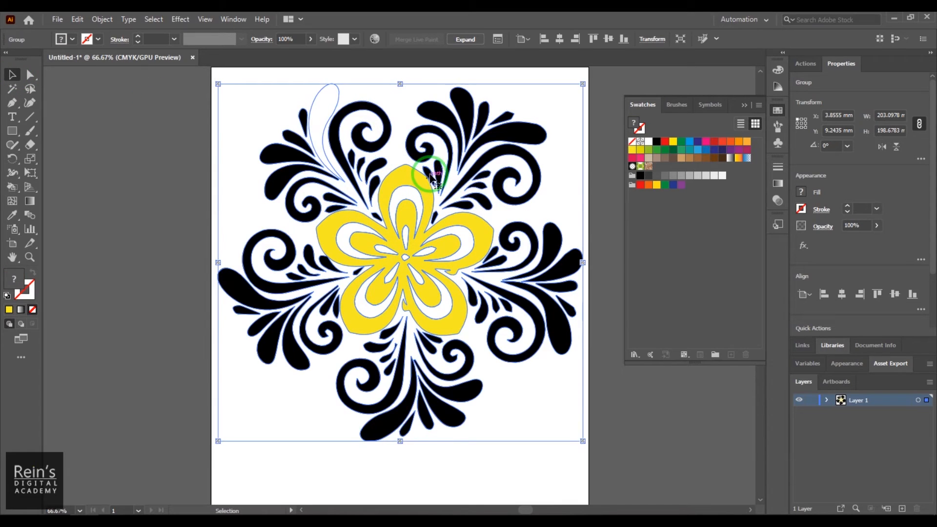
click(30, 74)
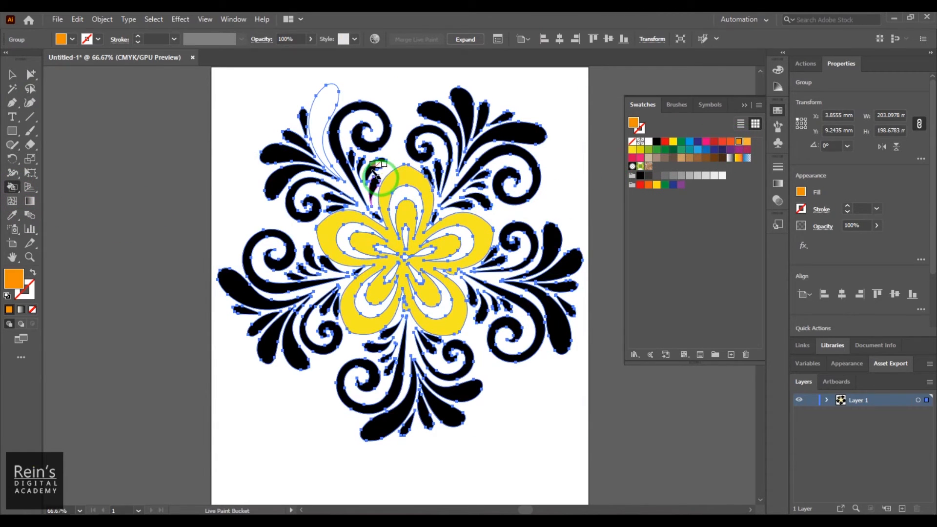
Repaint the central flower orange, including the small leaf beside its top petal.
click(404, 182)
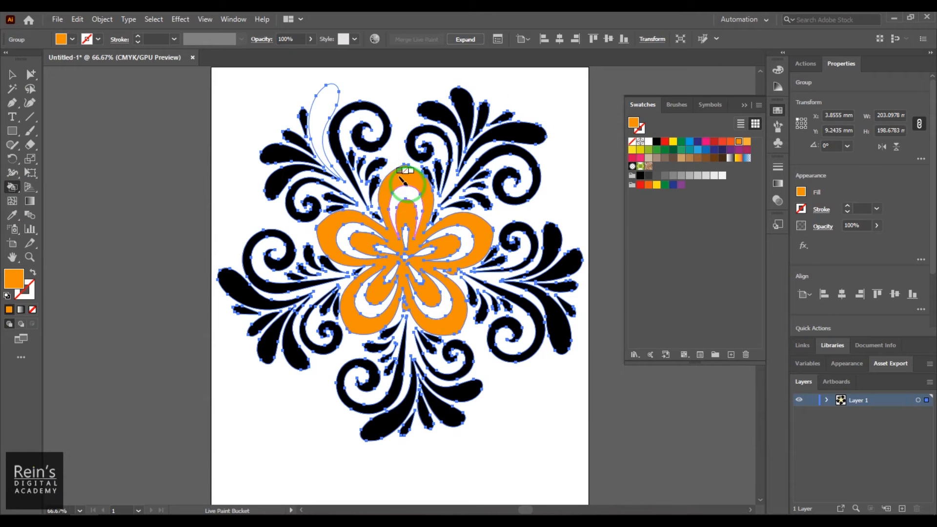
click(418, 182)
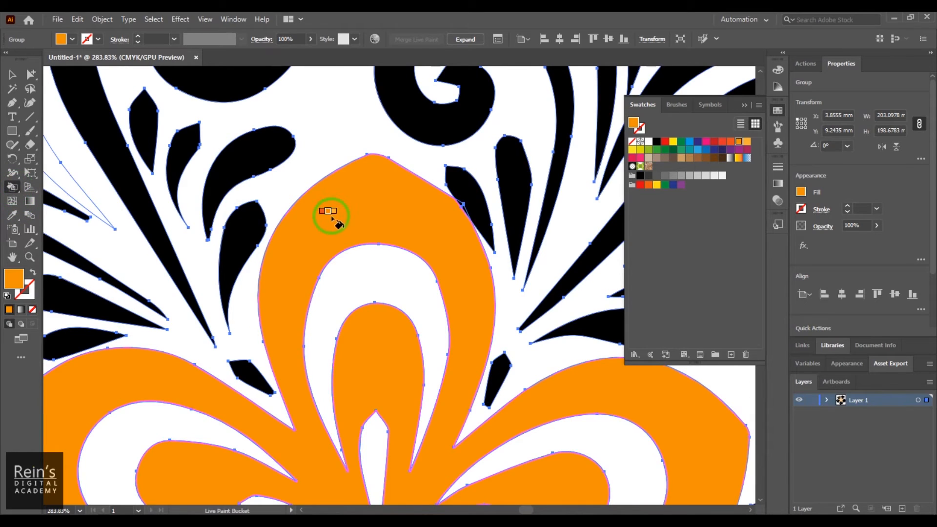
mouse_move(464, 212)
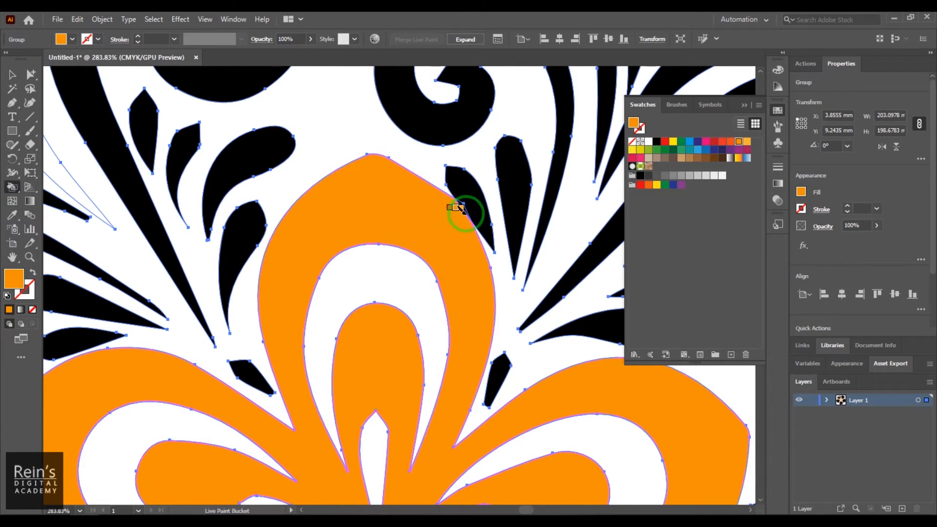
click(460, 210)
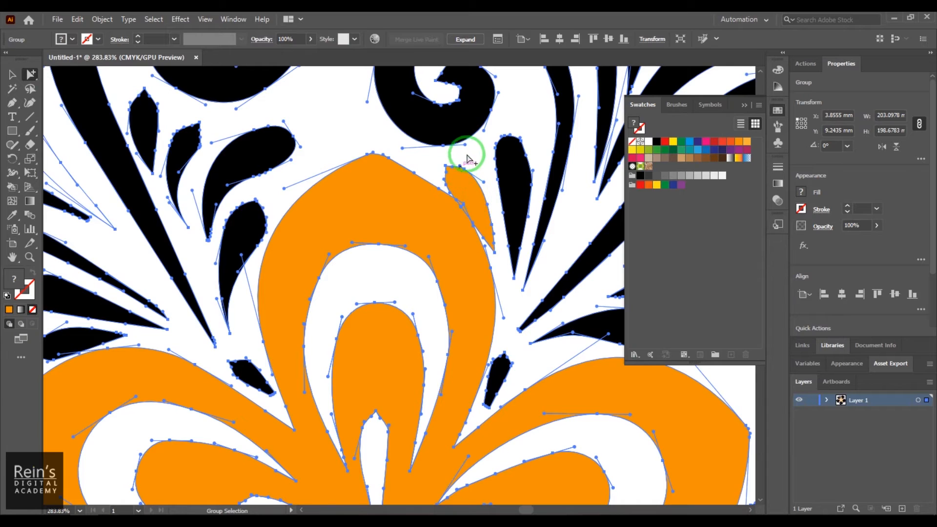
Fill the curling swirl above the top-right of the flower with the yellow swatch.
click(464, 197)
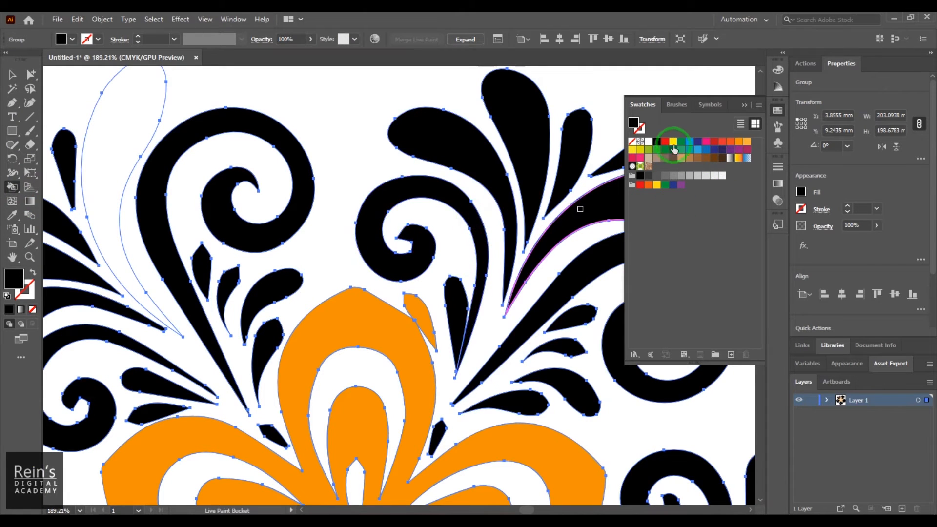
click(493, 368)
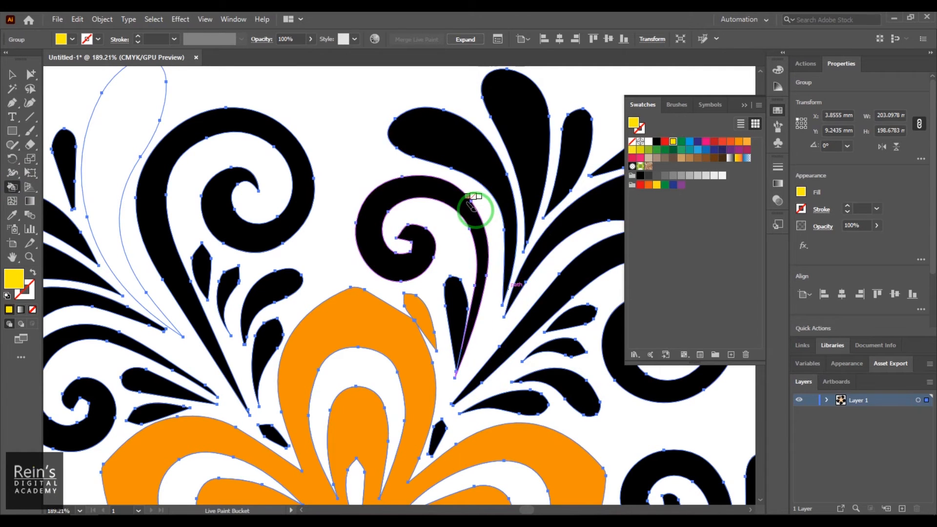
click(469, 206)
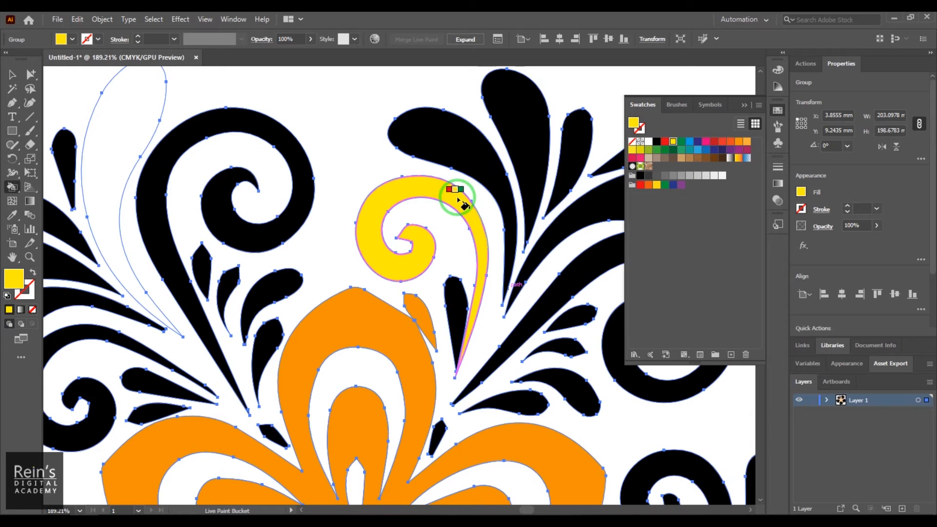
mouse_move(428, 266)
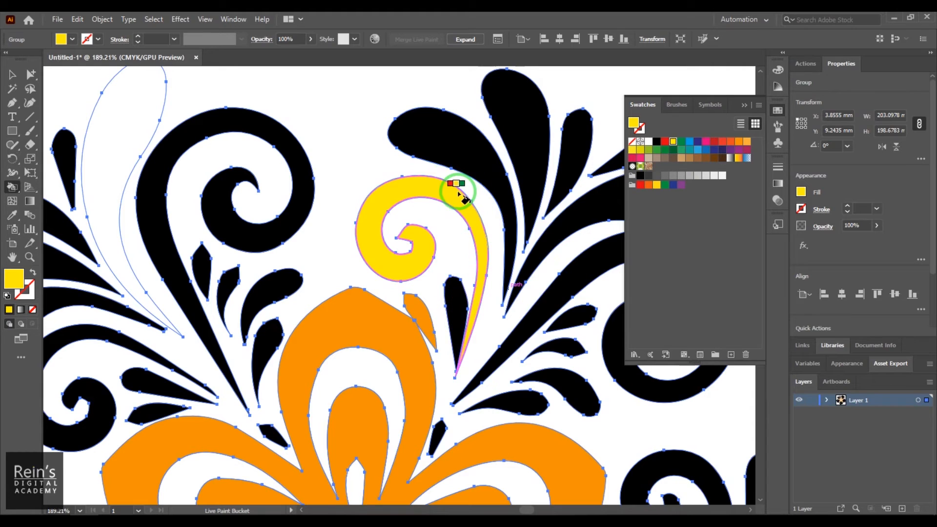
click(459, 191)
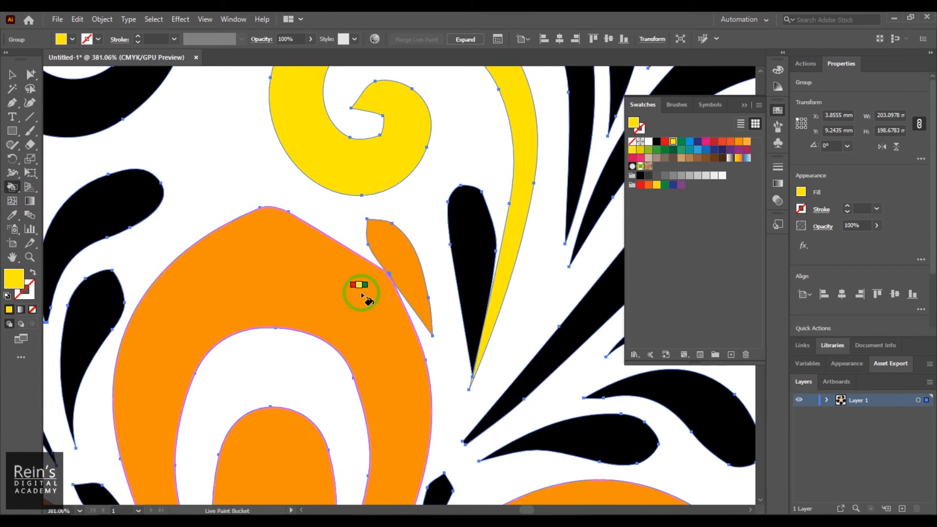
Recolour the top petal and fill the small leaf shape beside the flower with green.
click(400, 254)
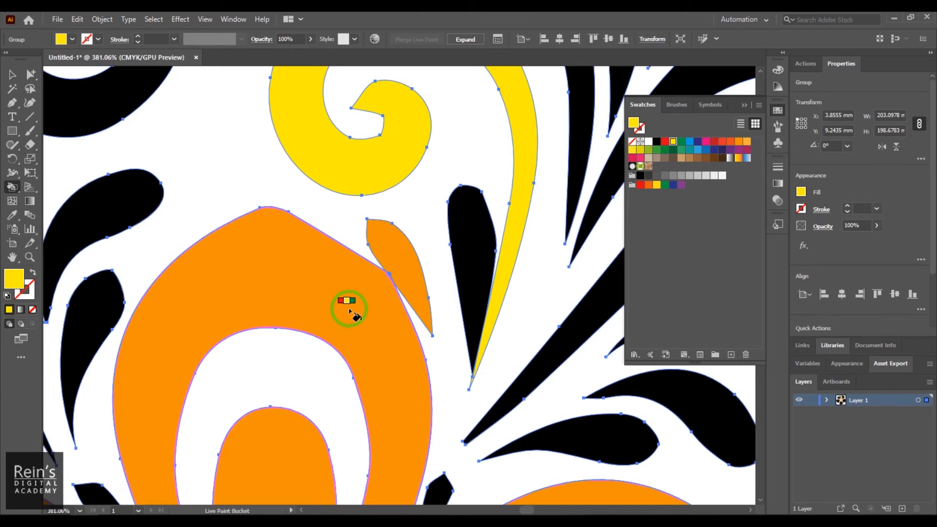
click(350, 308)
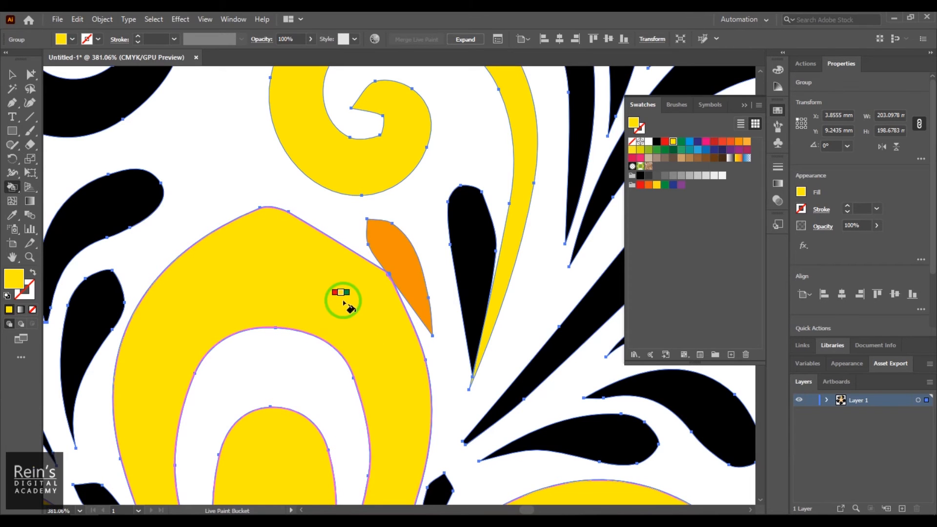
click(343, 298)
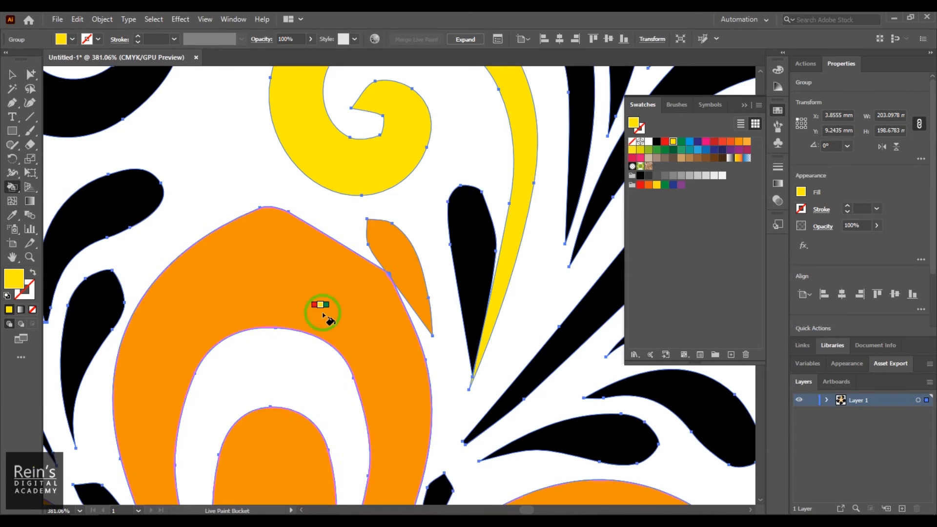
mouse_move(681, 151)
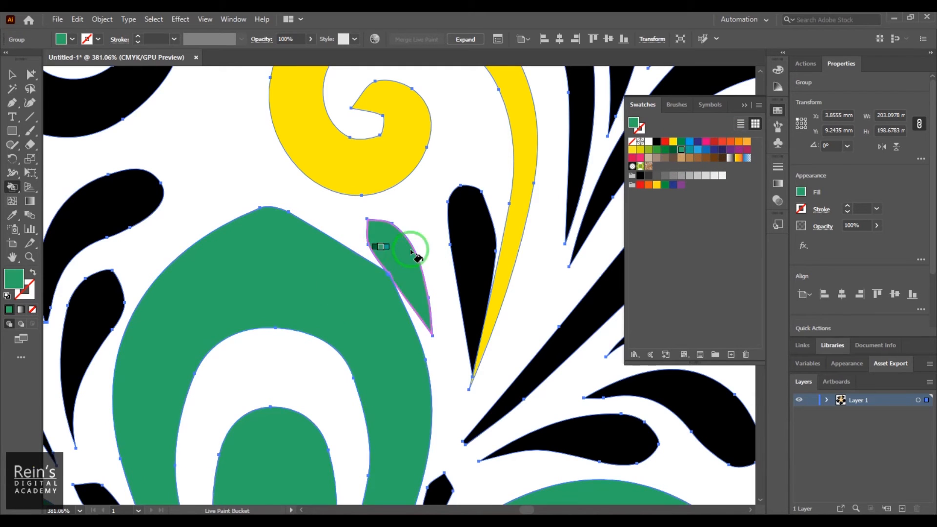
click(413, 248)
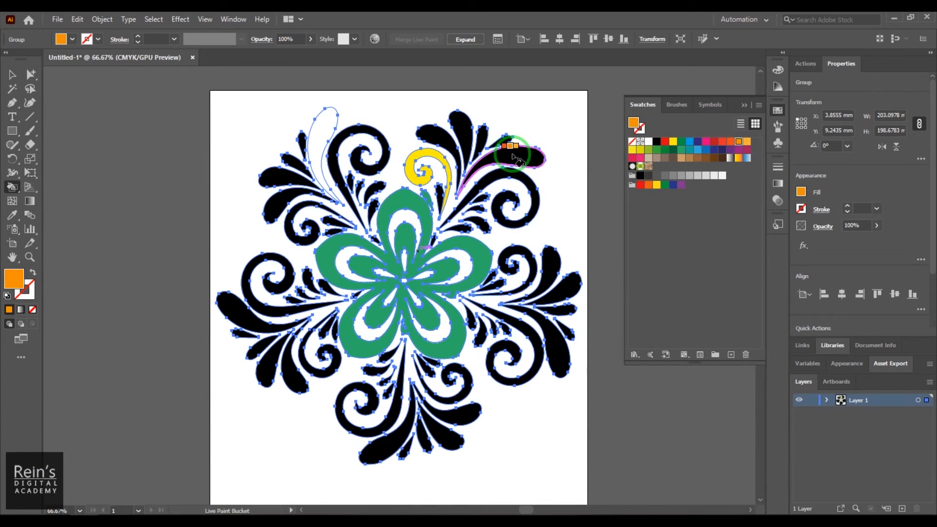
Fill the black swirls orange, then with the yellow-orange gradient swatch, leaving the flower blue.
click(515, 158)
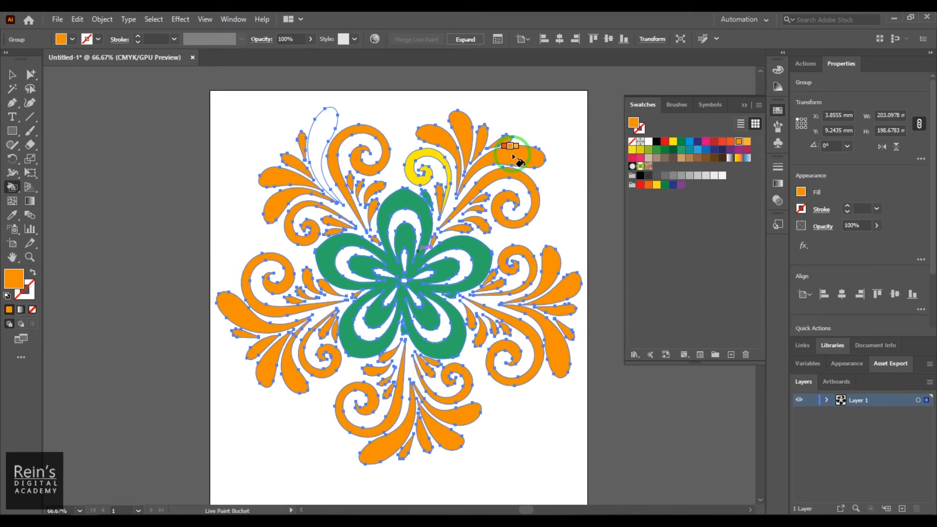
mouse_move(299, 370)
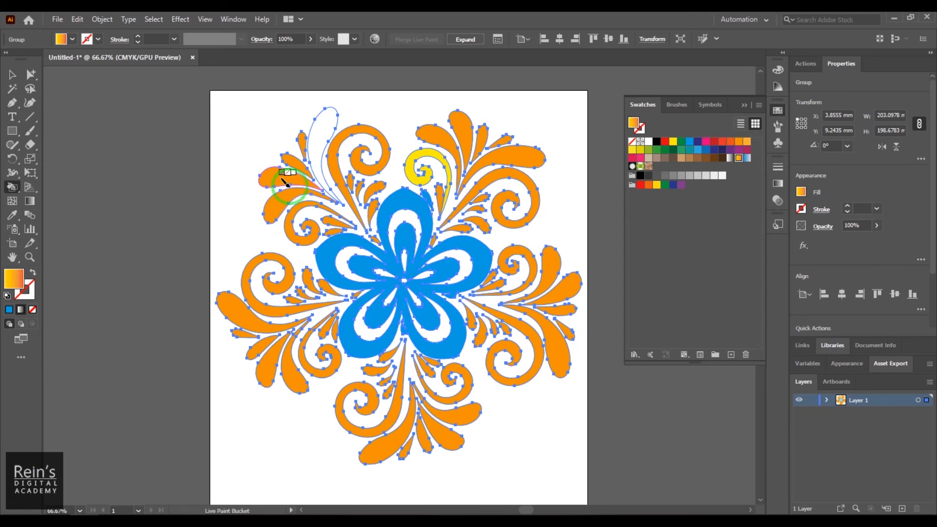
click(512, 291)
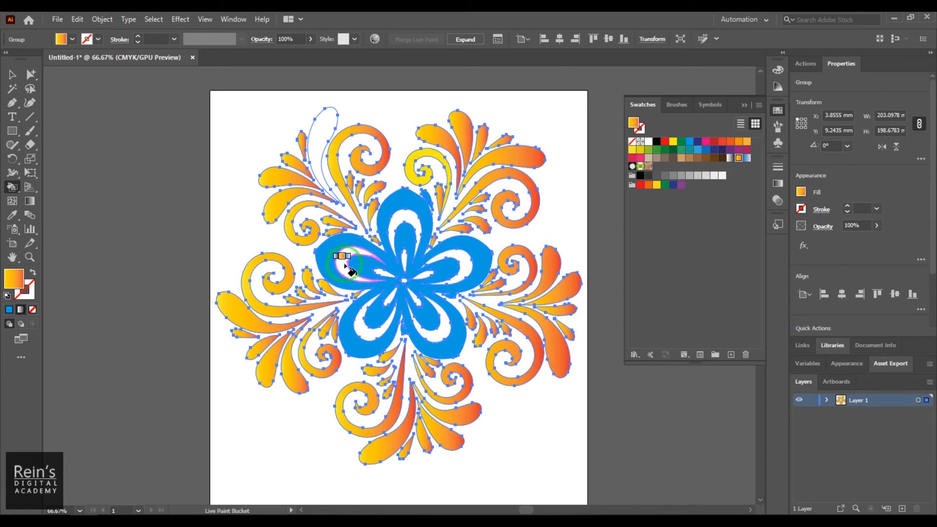
double_click(12, 187)
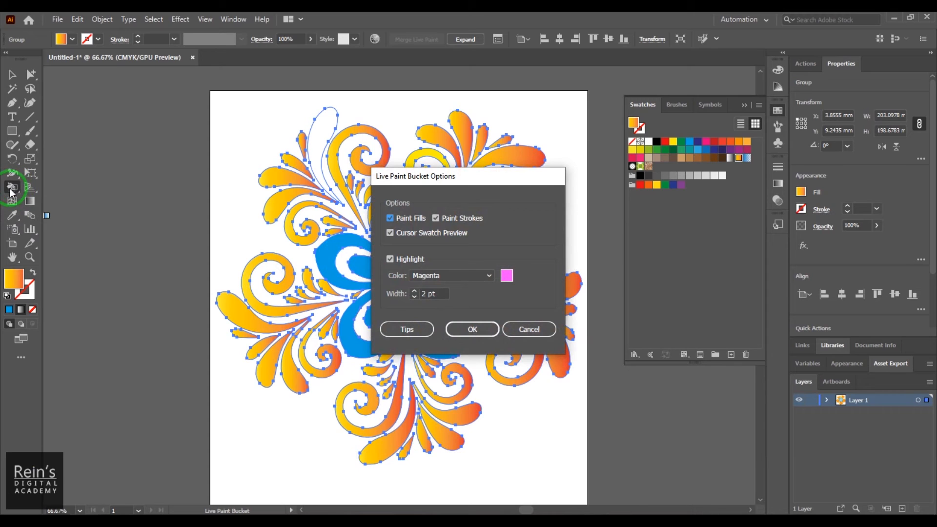
mouse_move(345, 226)
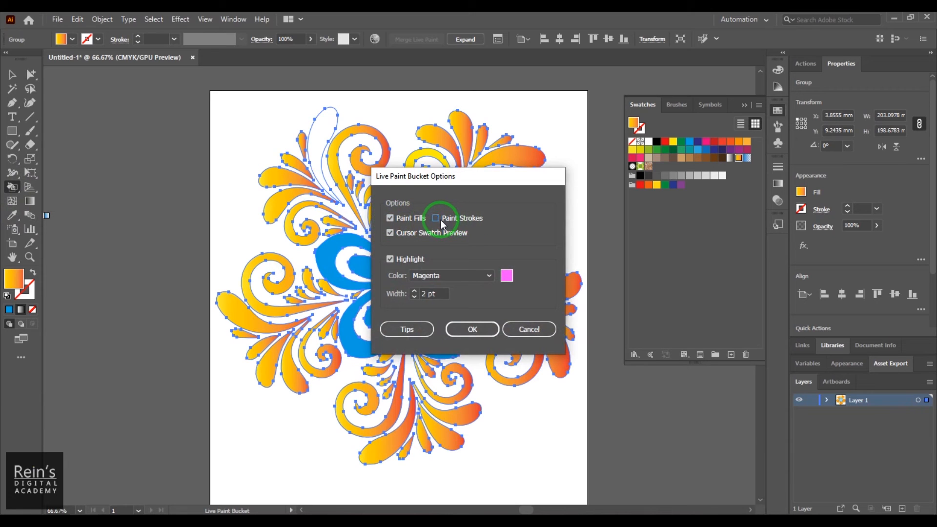
Enable Paint Strokes in the Live Paint Bucket options so strokes get painted too.
click(436, 217)
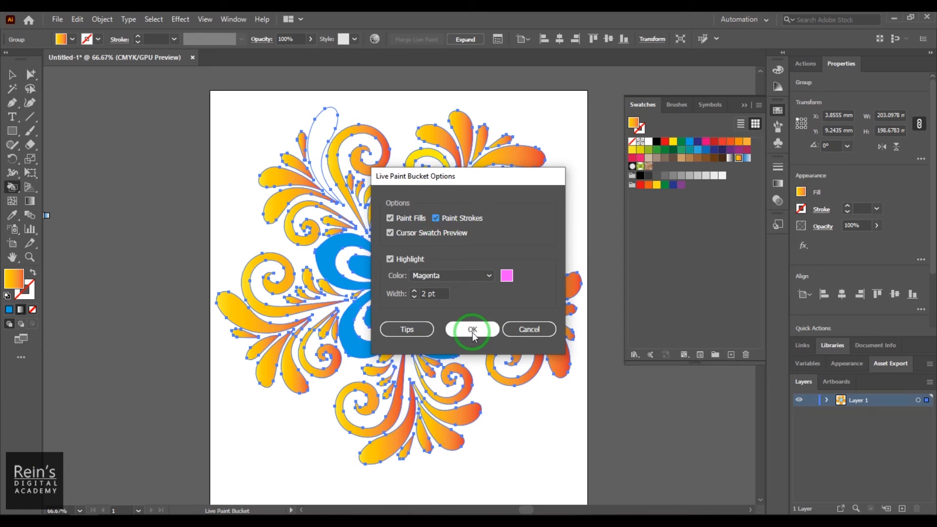
click(472, 329)
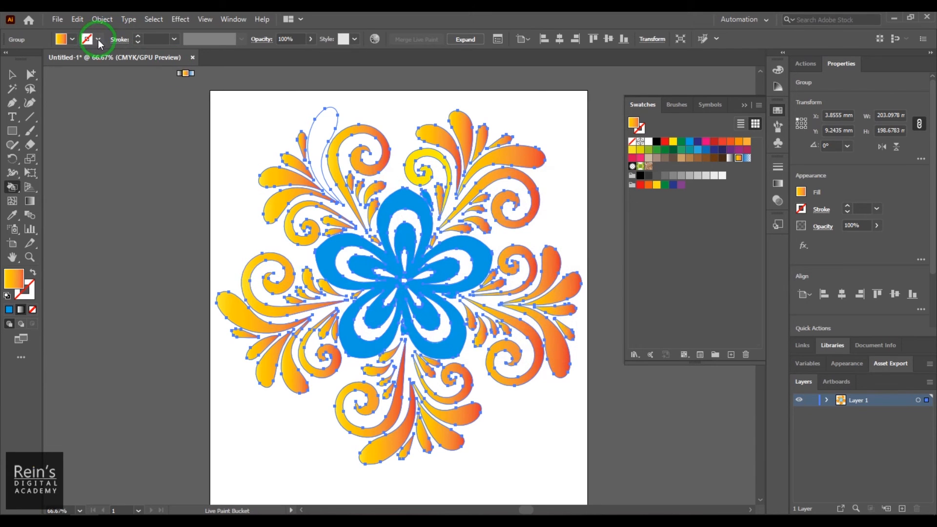
With a dark blue 10 pt stroke, outline the top-left petals via the Live Paint Bucket.
click(59, 39)
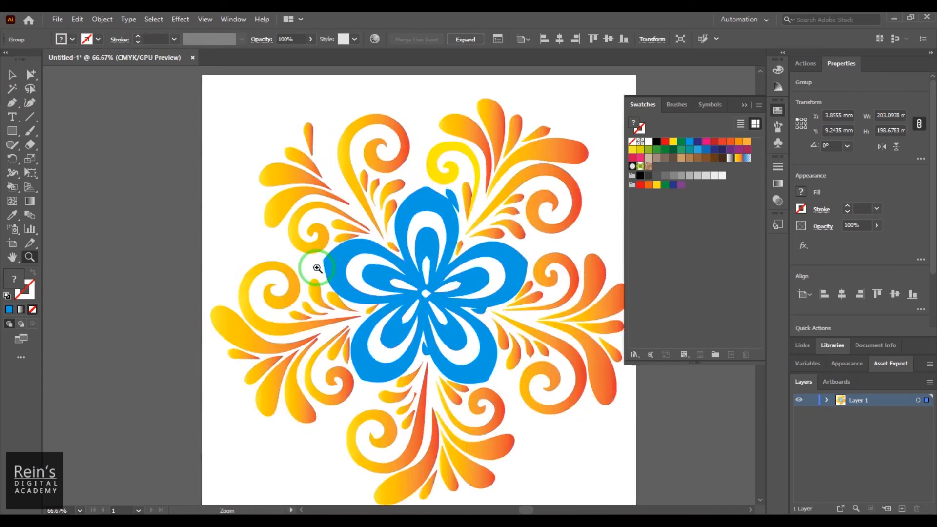
click(317, 267)
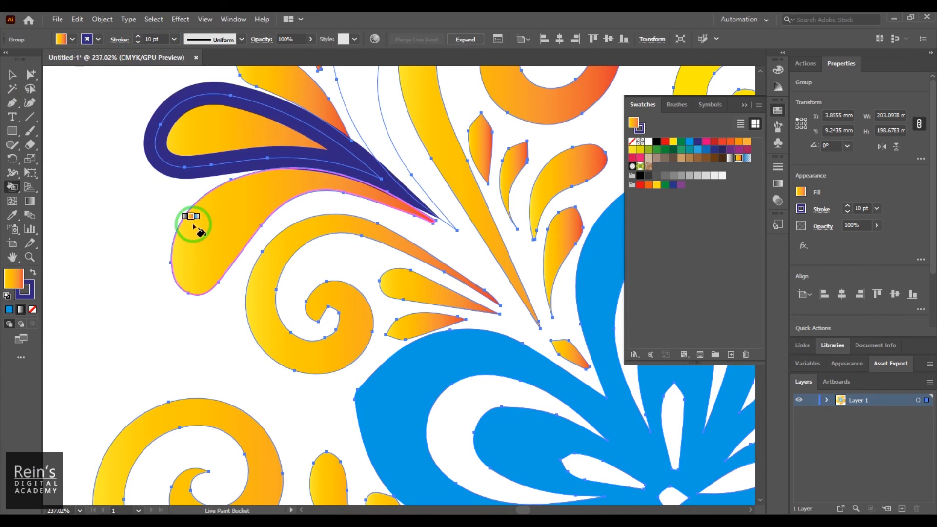
click(191, 216)
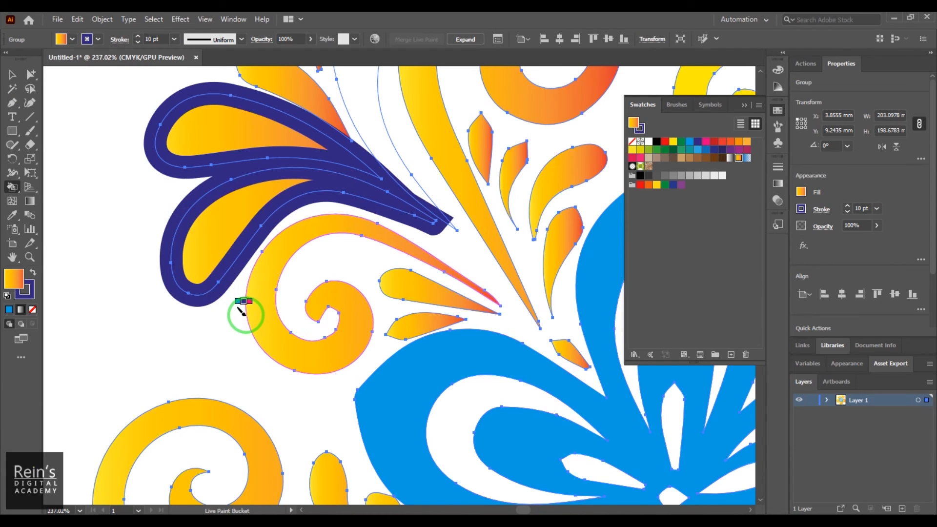
click(257, 308)
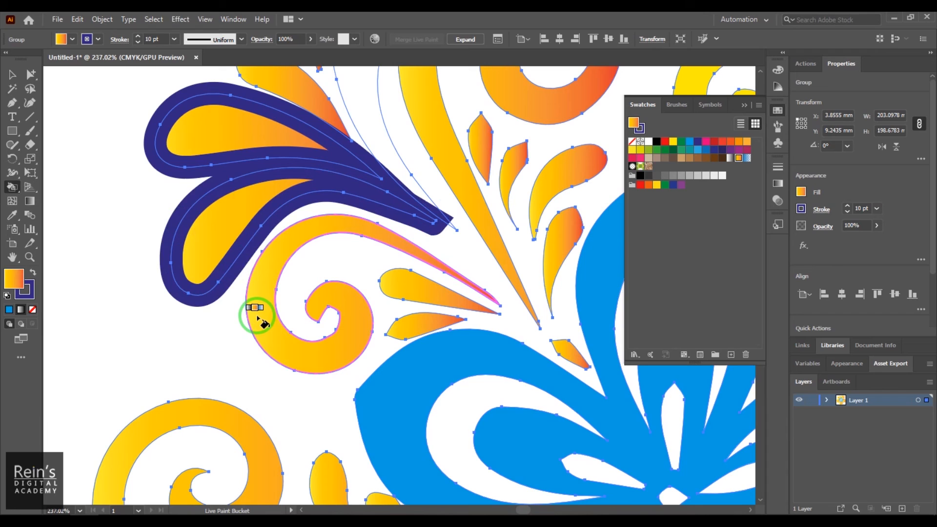
Outline the curled swirl, spiral swirl, lower-left swirl and central flower edge in dark blue.
click(254, 308)
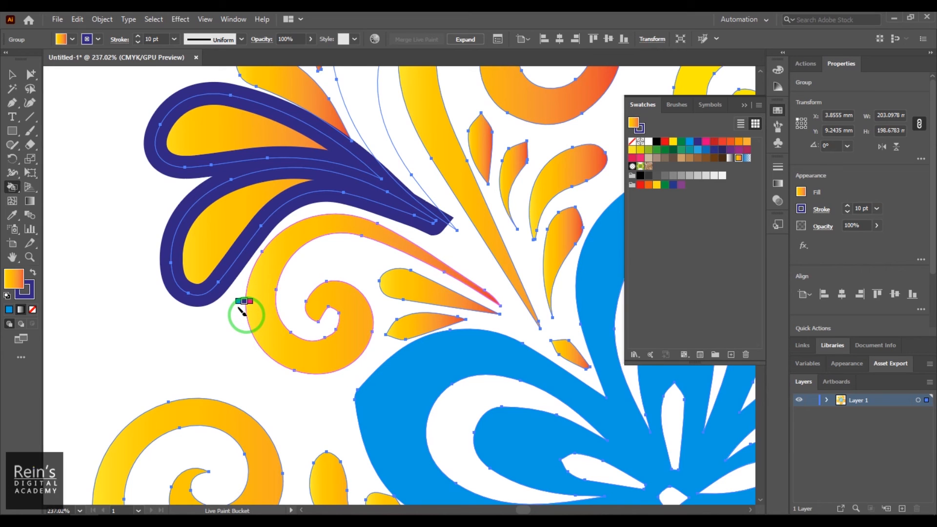
click(244, 312)
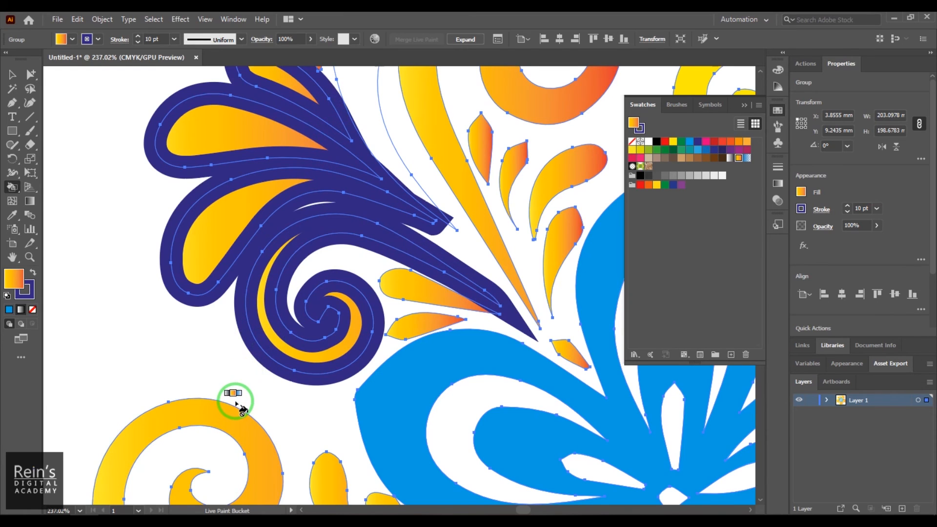
click(235, 400)
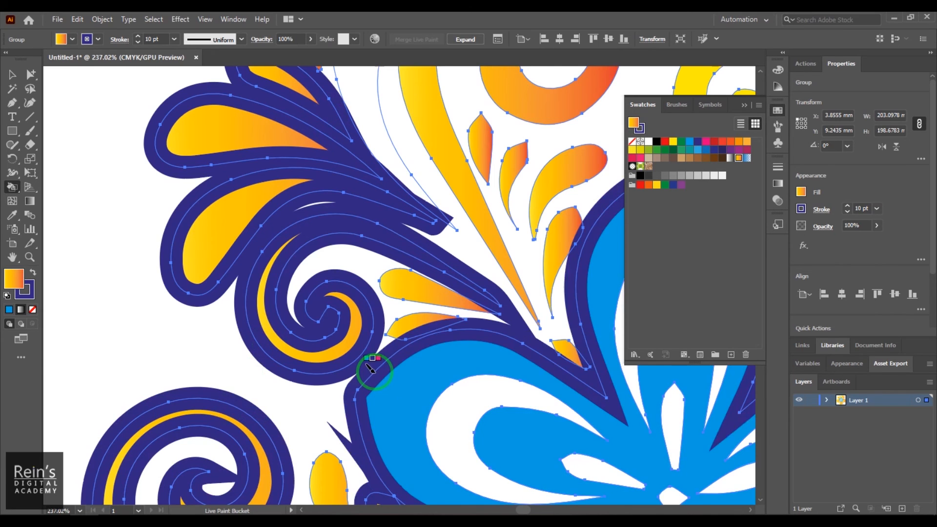
click(374, 362)
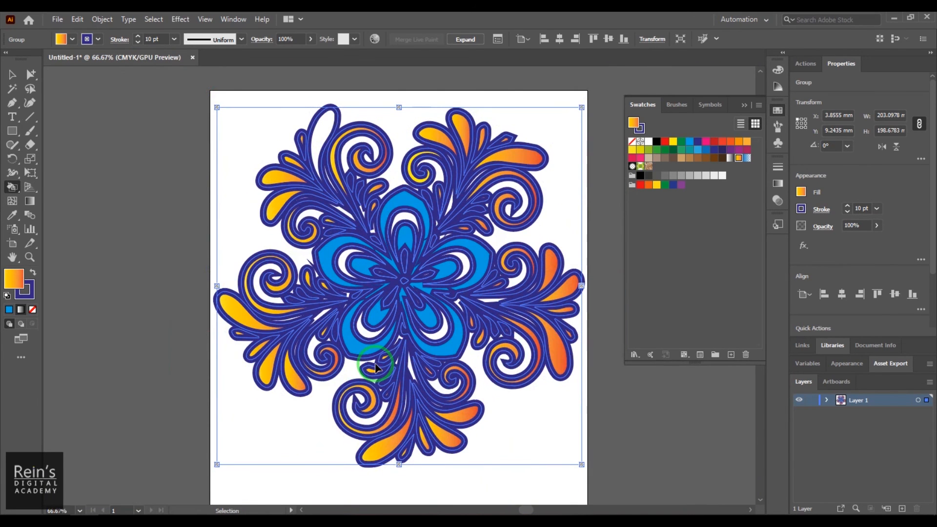
Select the live paint group and reduce its dark blue stroke weight to 3 pt.
click(359, 242)
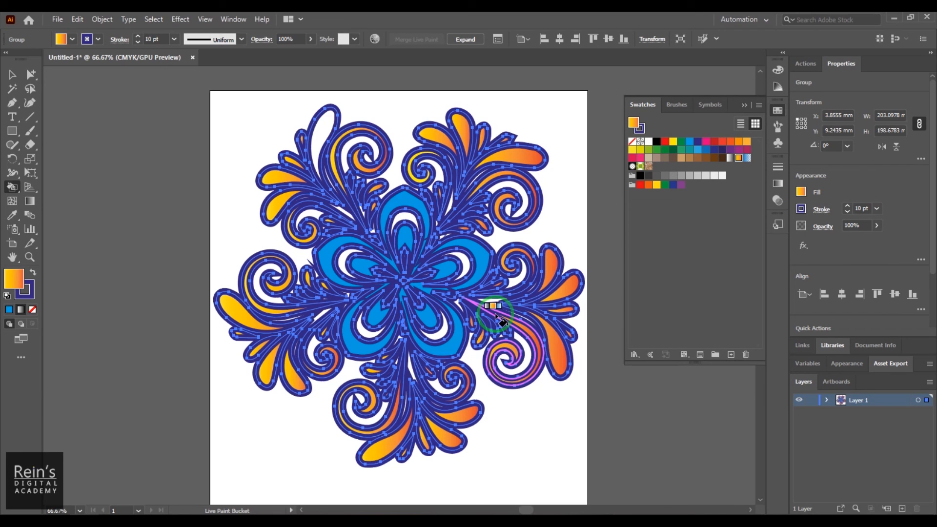
mouse_move(517, 308)
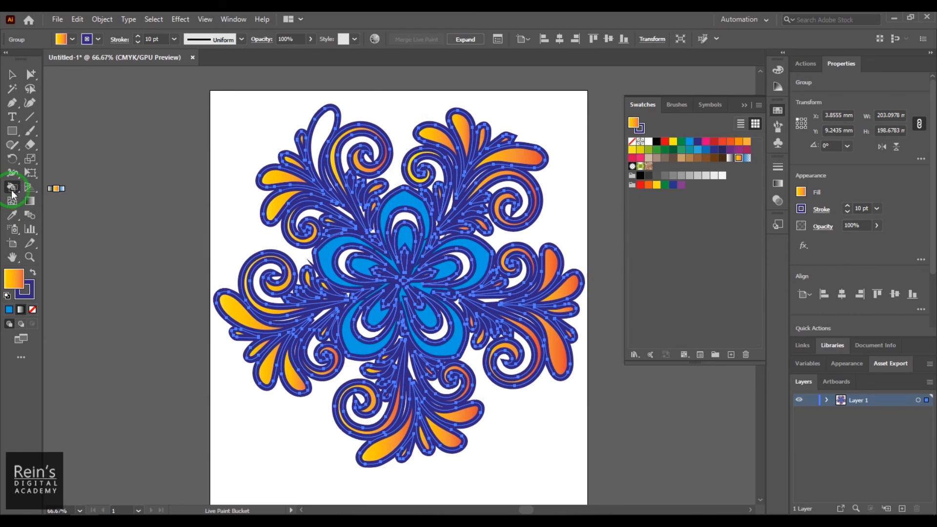
click(11, 187)
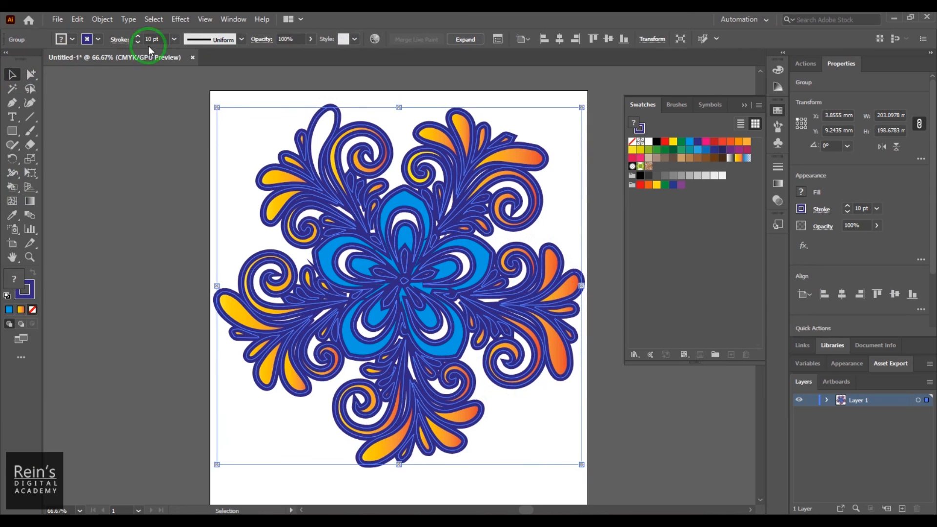
click(152, 39)
text(1)
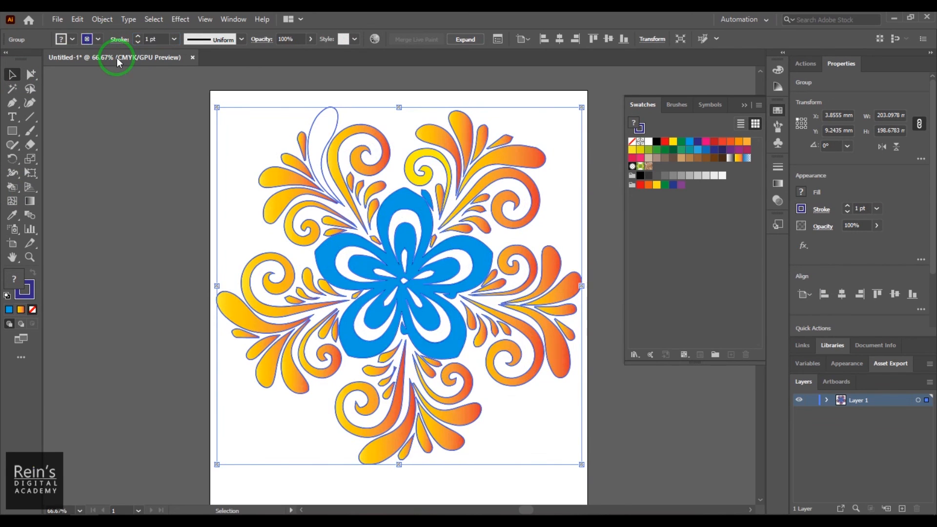
click(151, 39)
text(3)
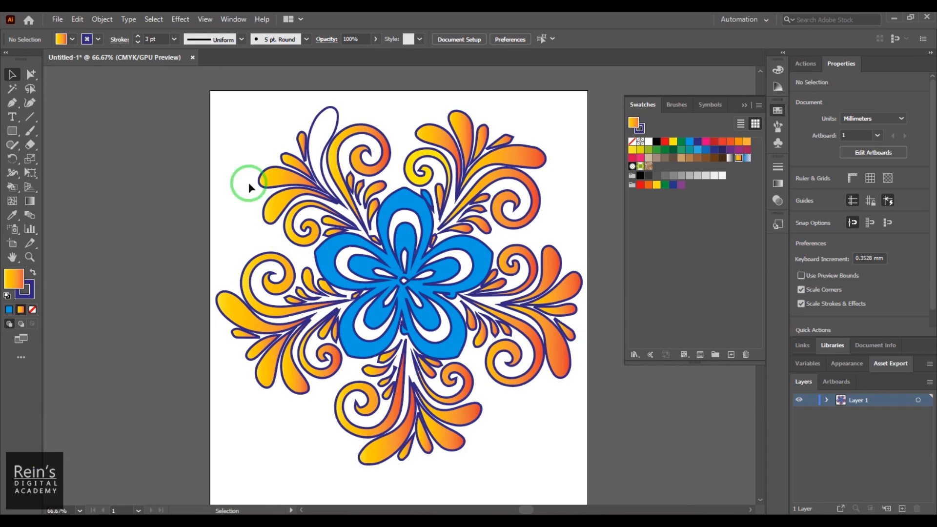
click(102, 19)
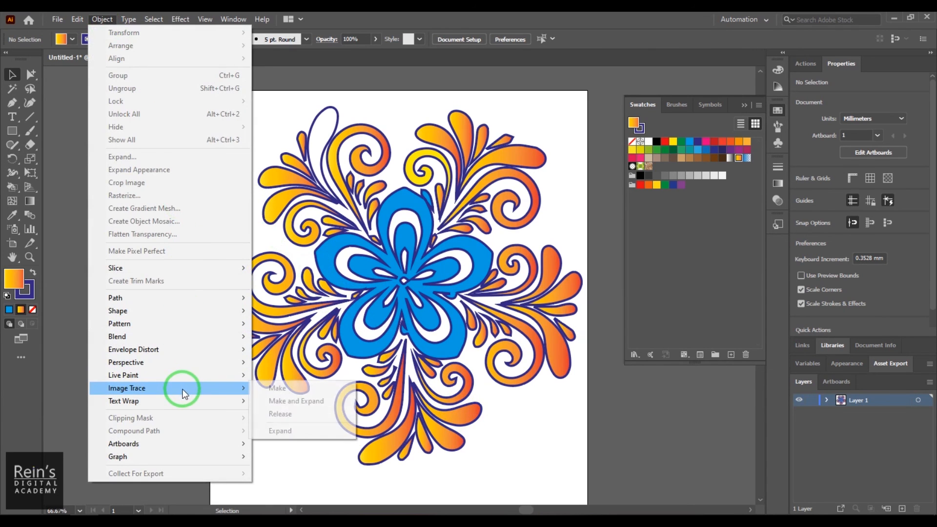
mouse_move(302, 402)
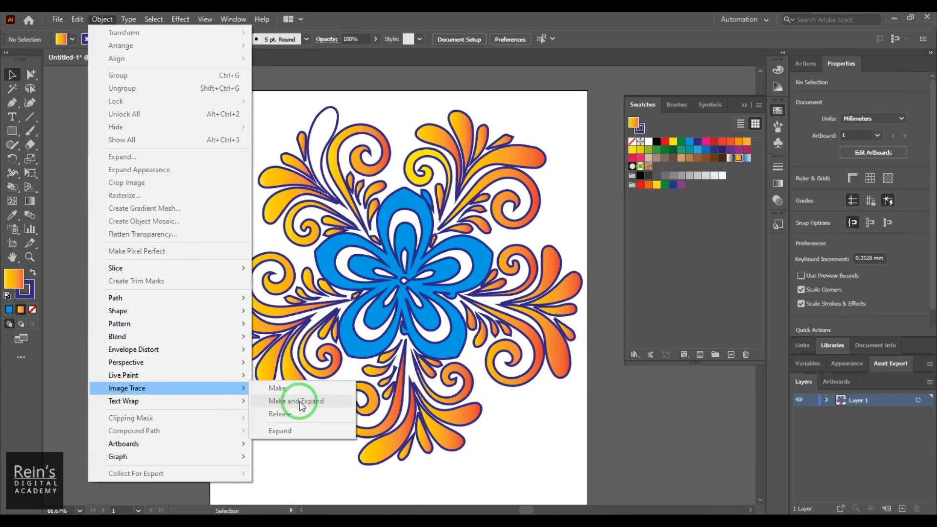
click(296, 400)
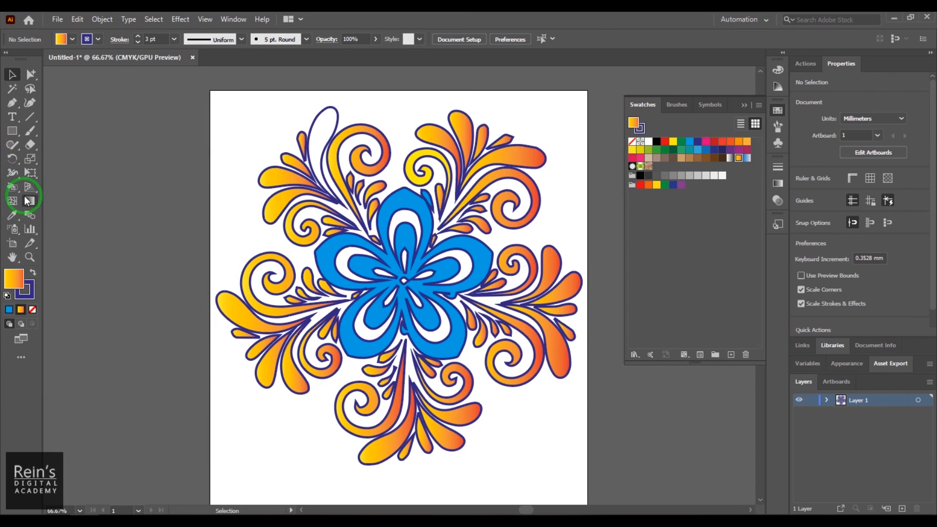
mouse_move(520, 410)
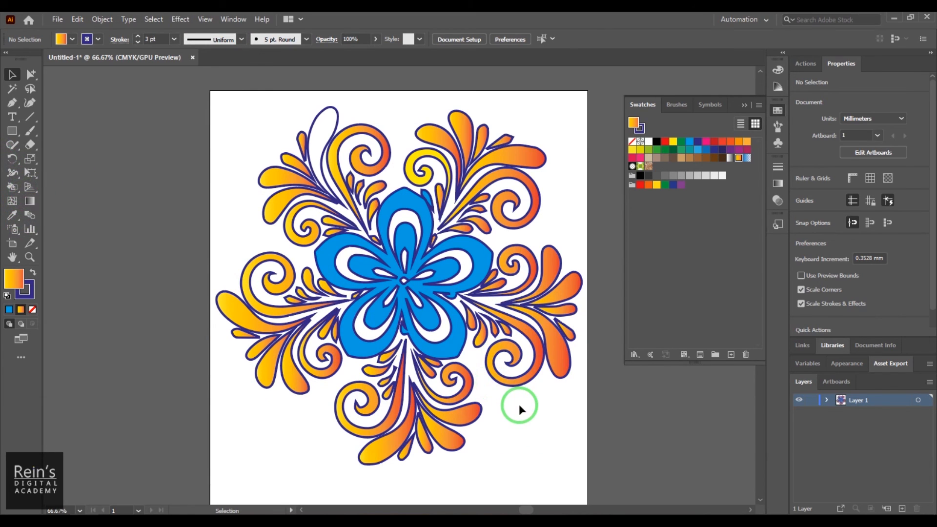